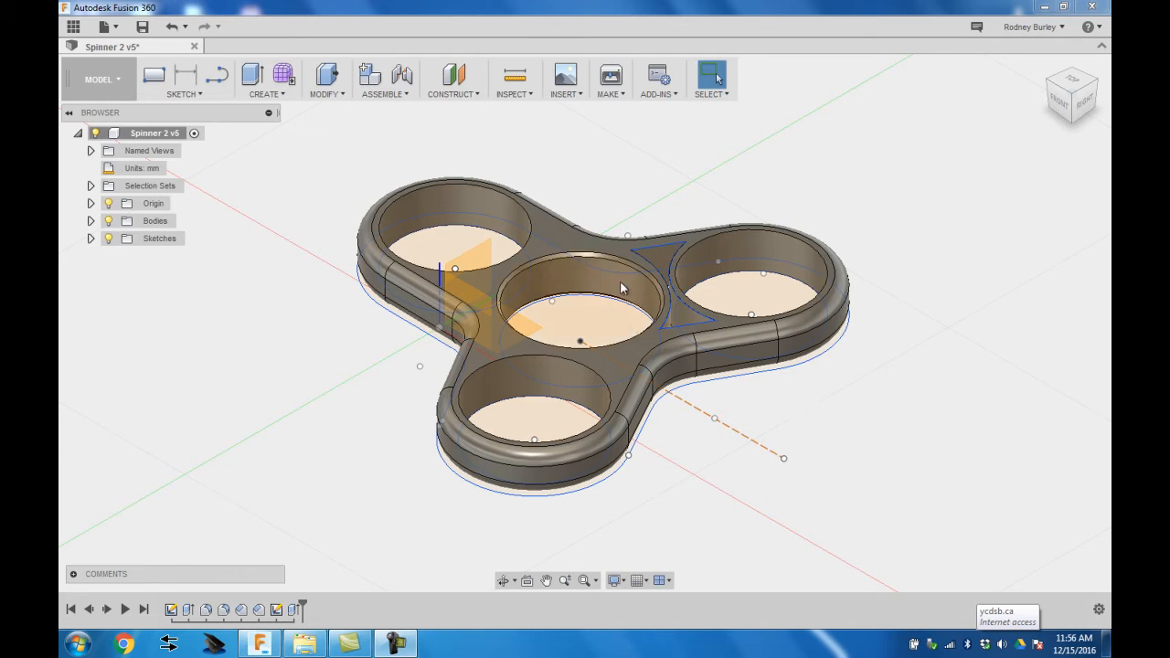
mouse_move(576, 348)
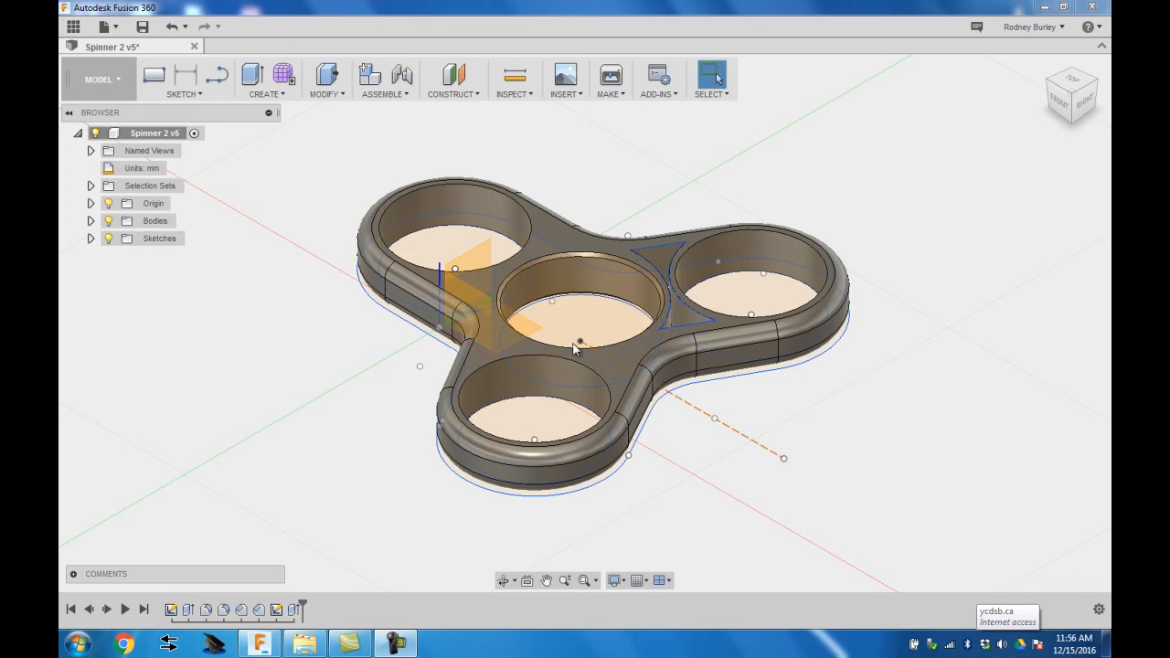
mouse_move(580, 270)
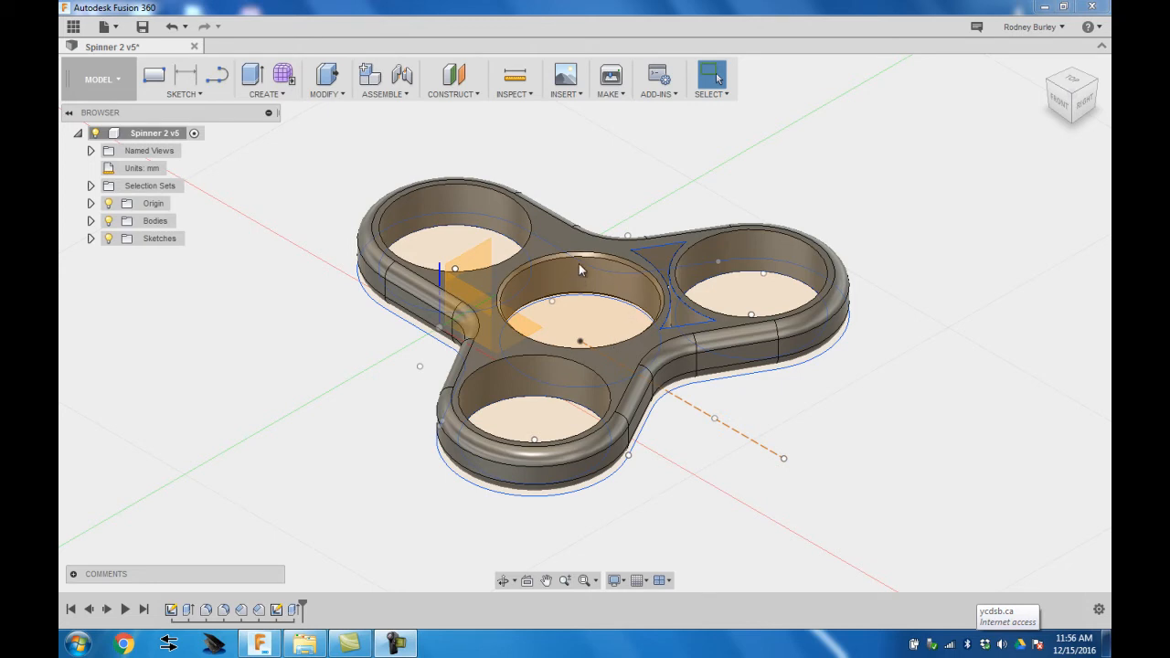
mouse_move(599, 304)
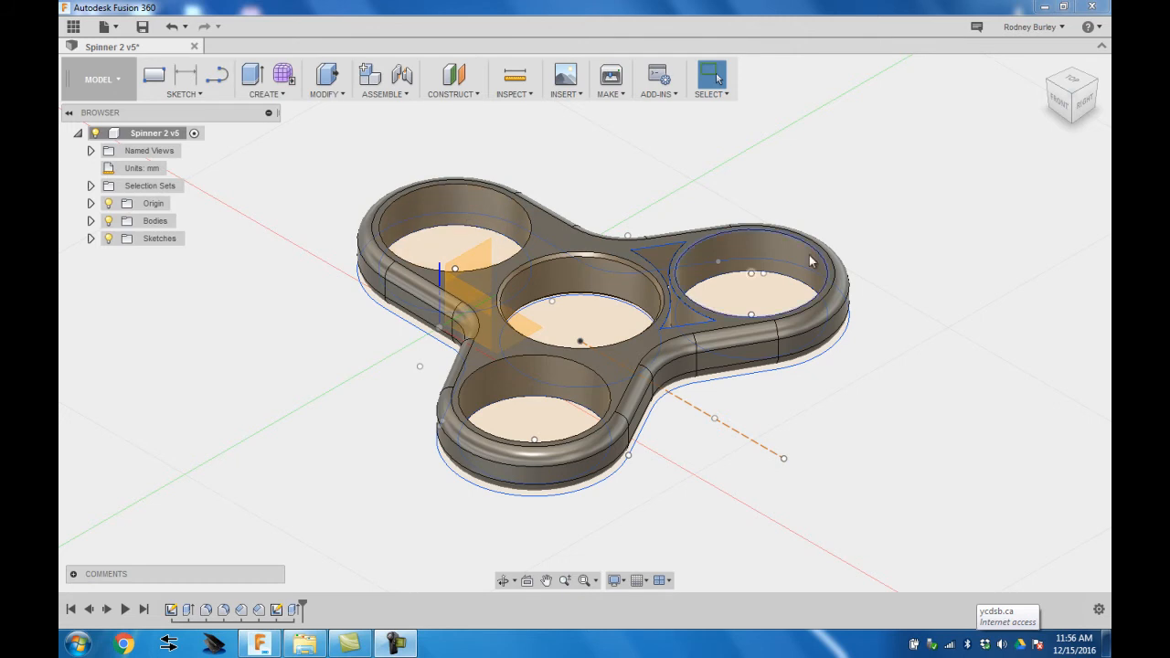
mouse_move(603, 269)
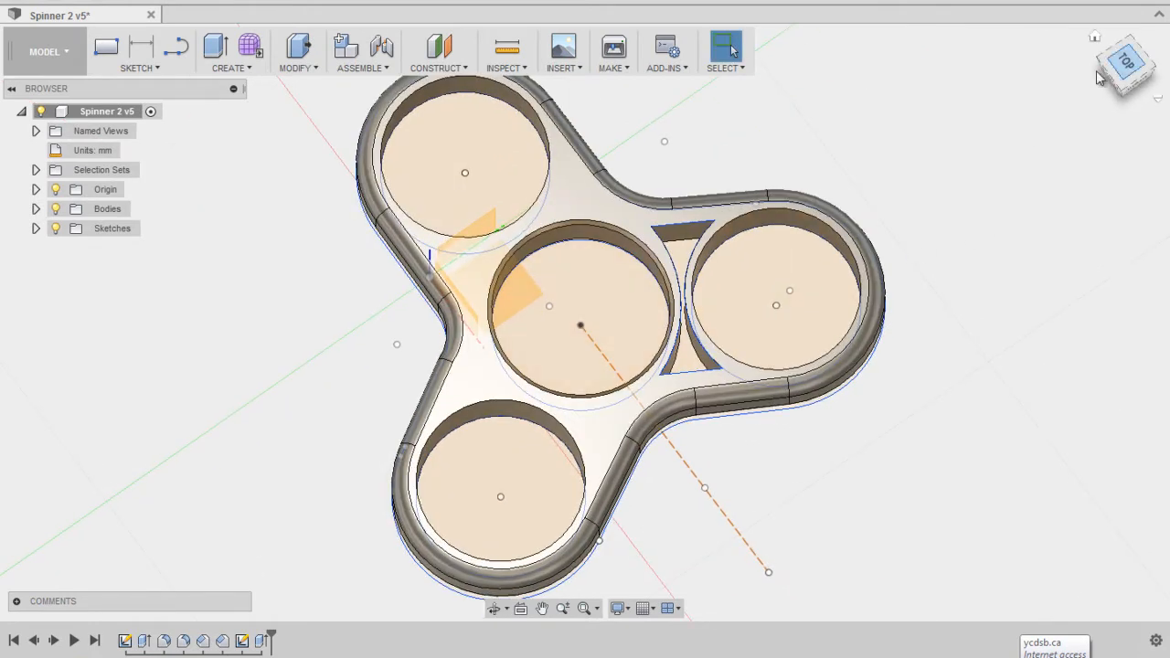
Step: Switch to the Top view of the spinner via the ViewCube
left_click(1124, 62)
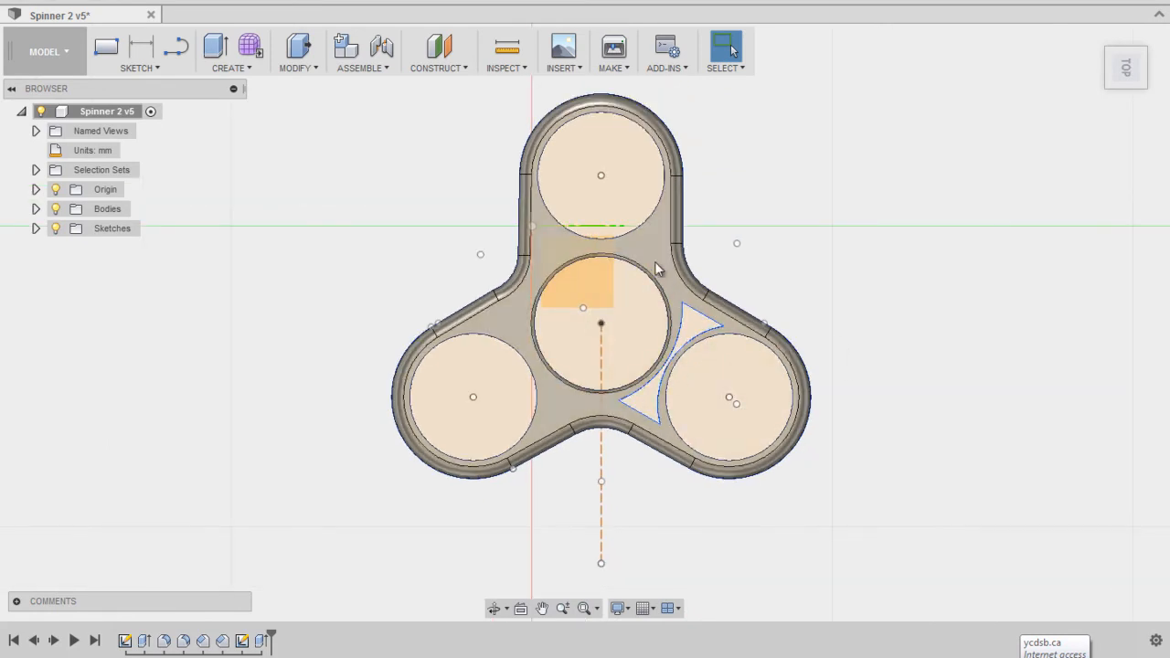
mouse_move(695, 334)
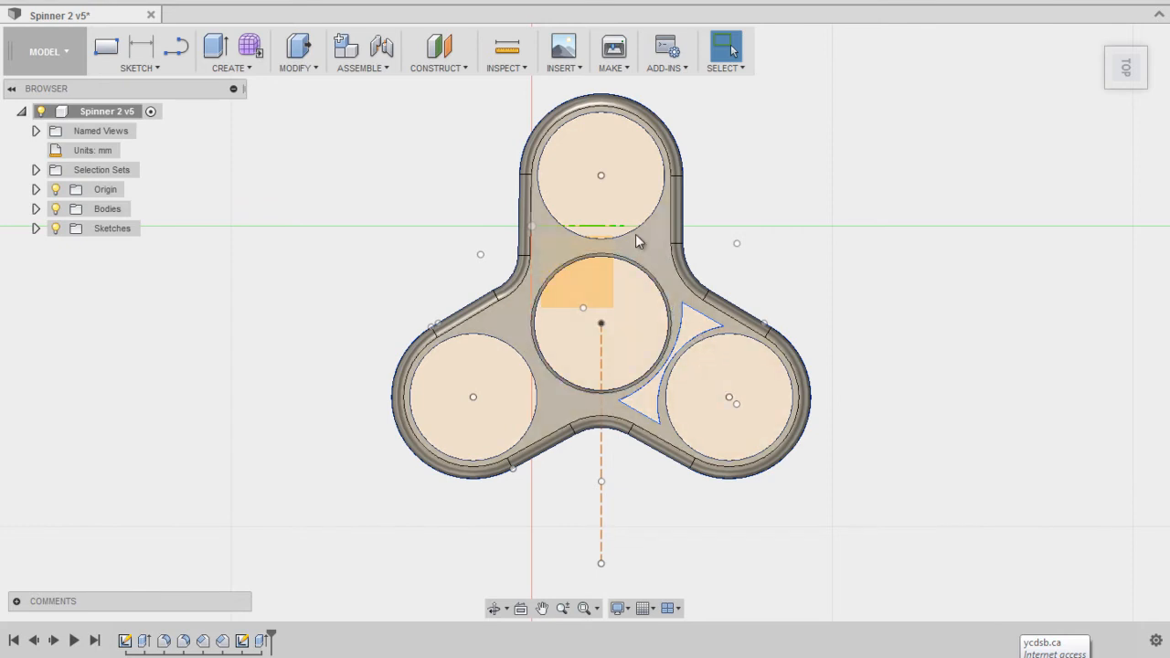
left_click(139, 51)
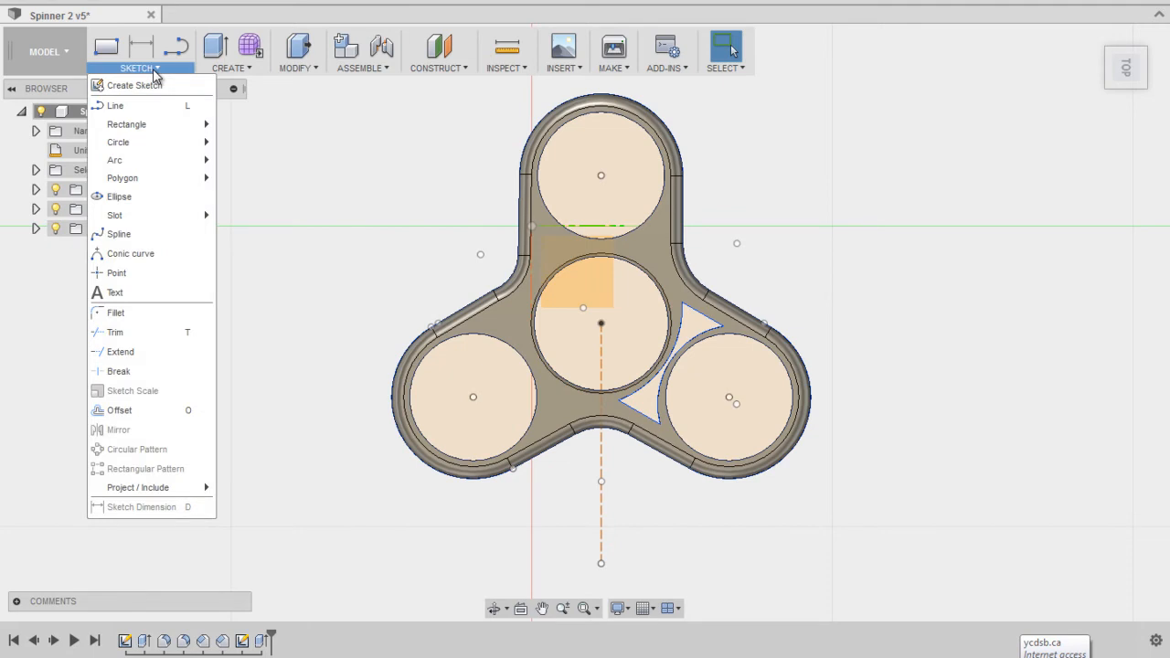
left_click(709, 315)
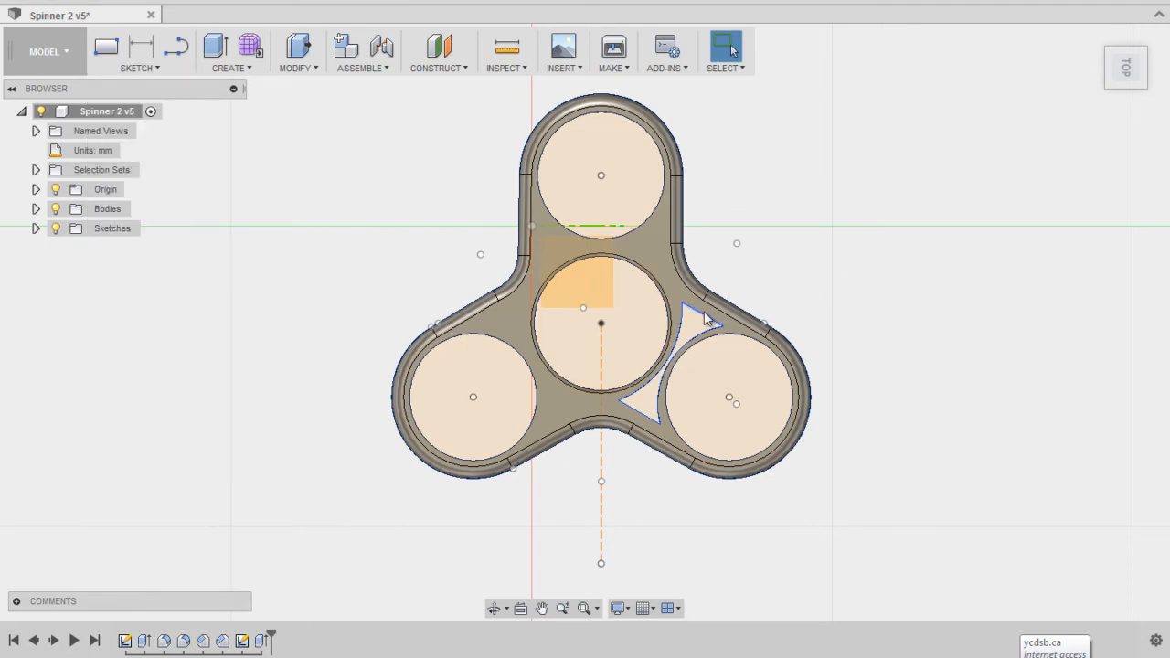
Step: Select all curves of the triangular pocket outline in the editable sketch
left_click(242, 640)
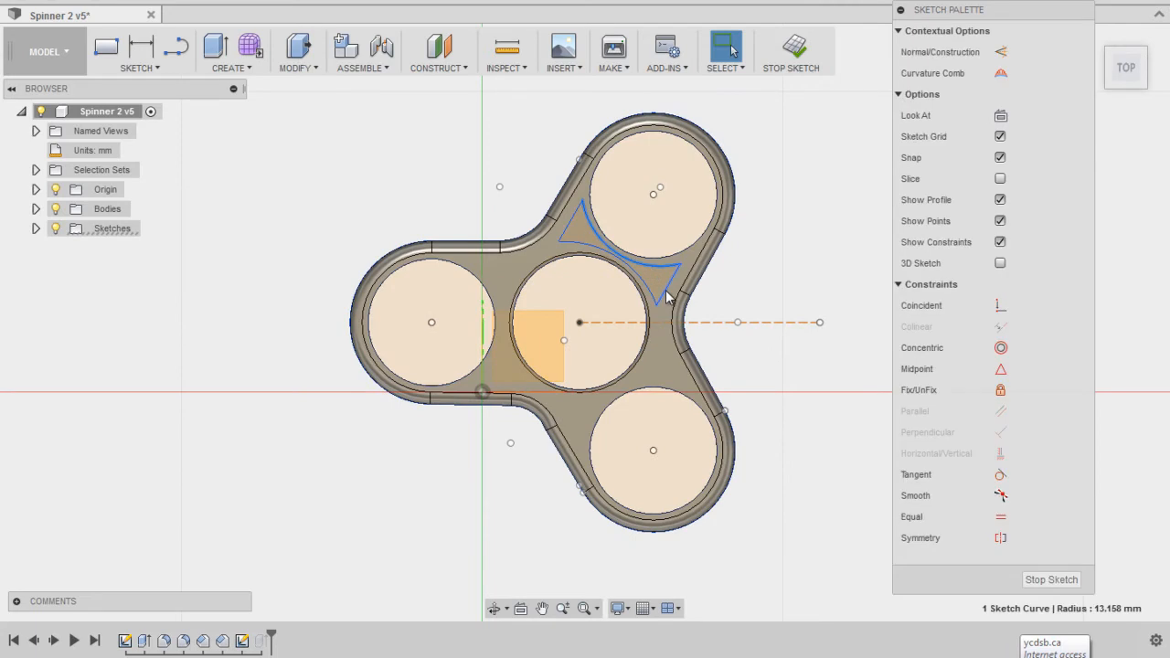
left_click(569, 238)
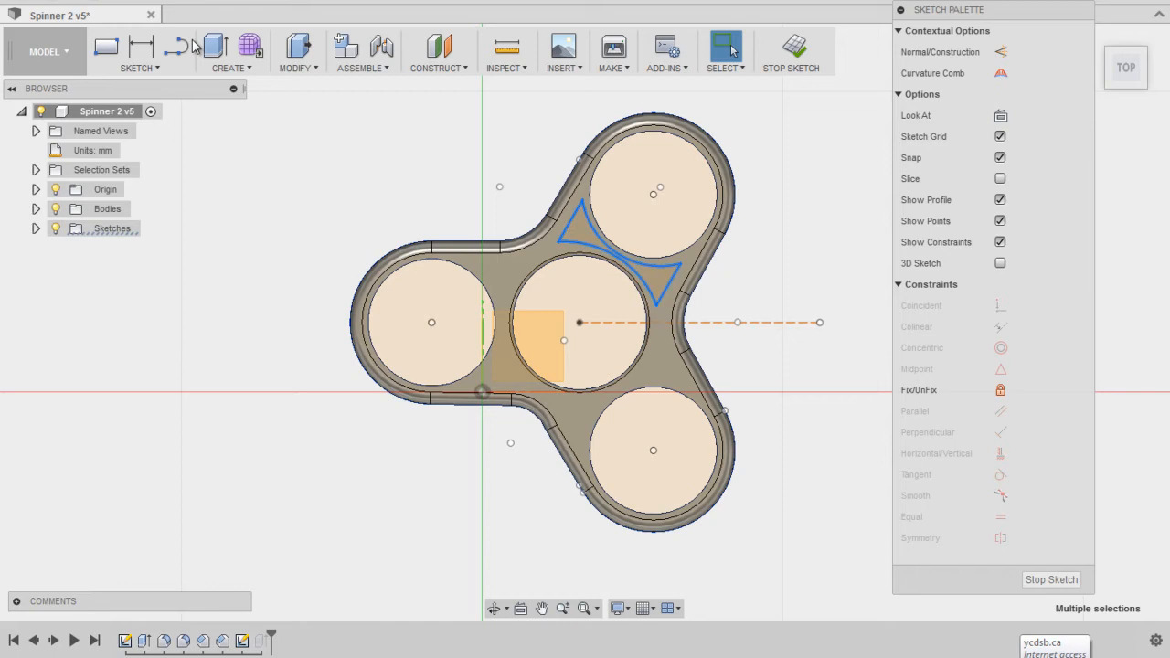
left_click(136, 52)
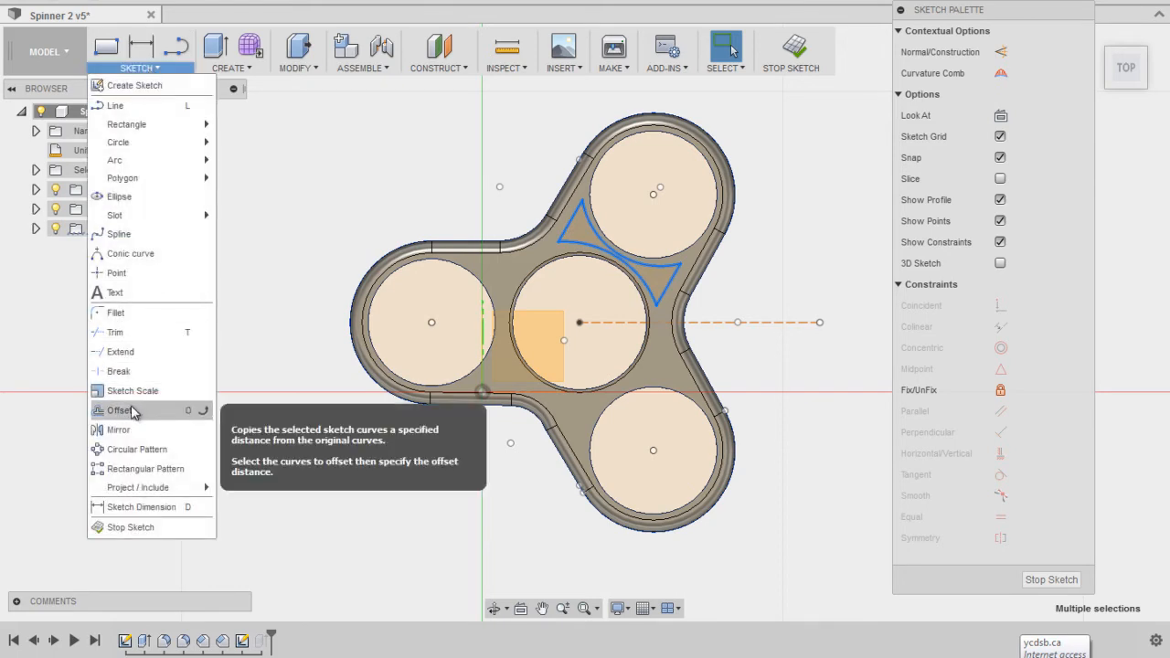
Step: Circular-pattern the pocket outline 3 times around the central hole's centre
left_click(136, 449)
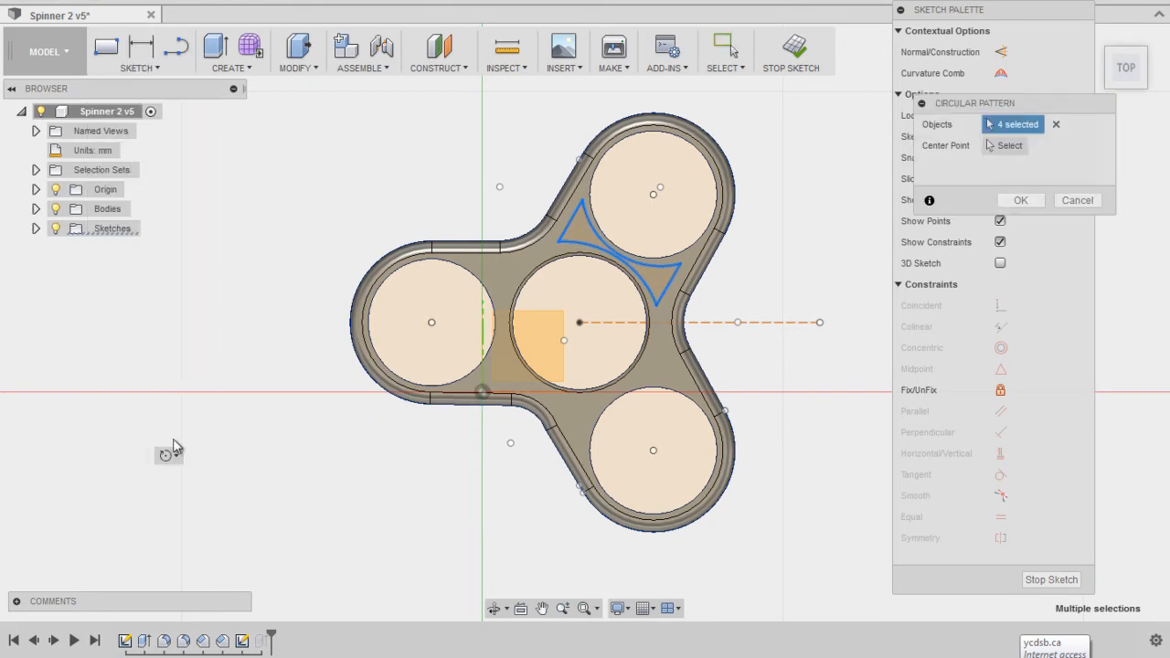
mouse_move(1037, 135)
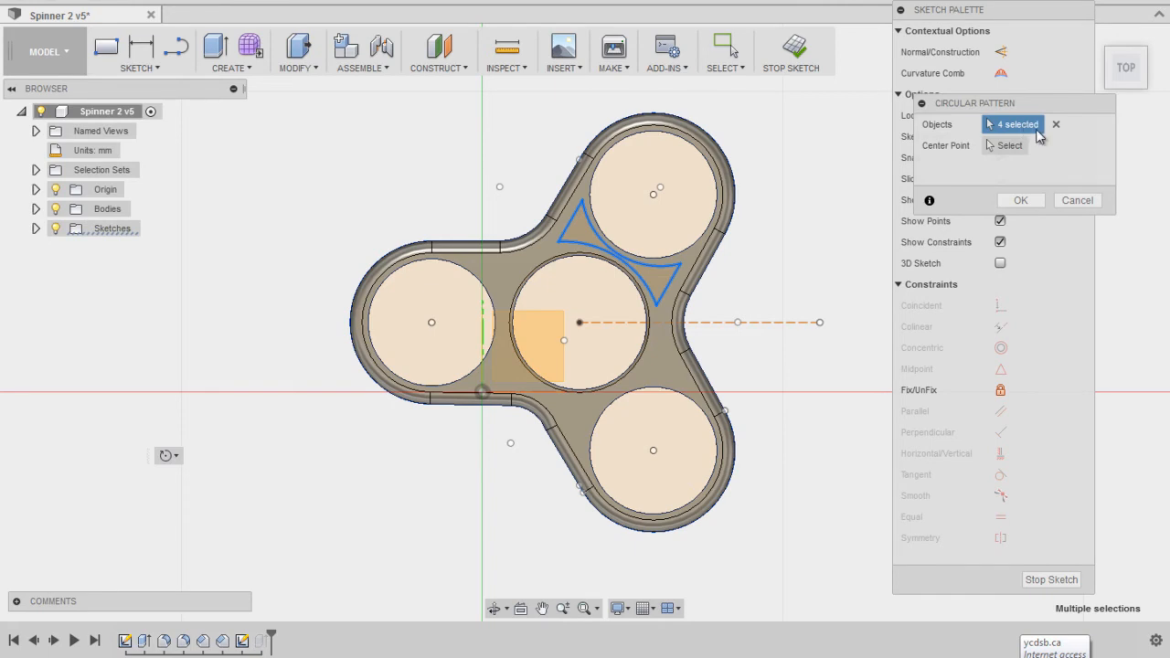
mouse_move(941, 151)
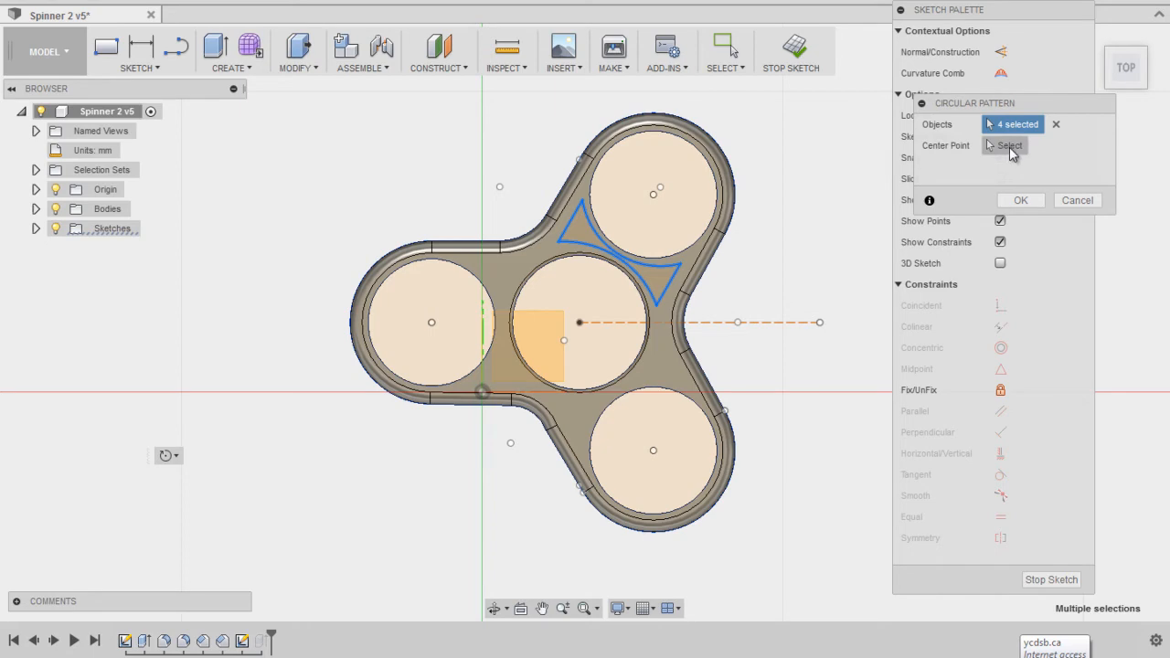
left_click(1009, 145)
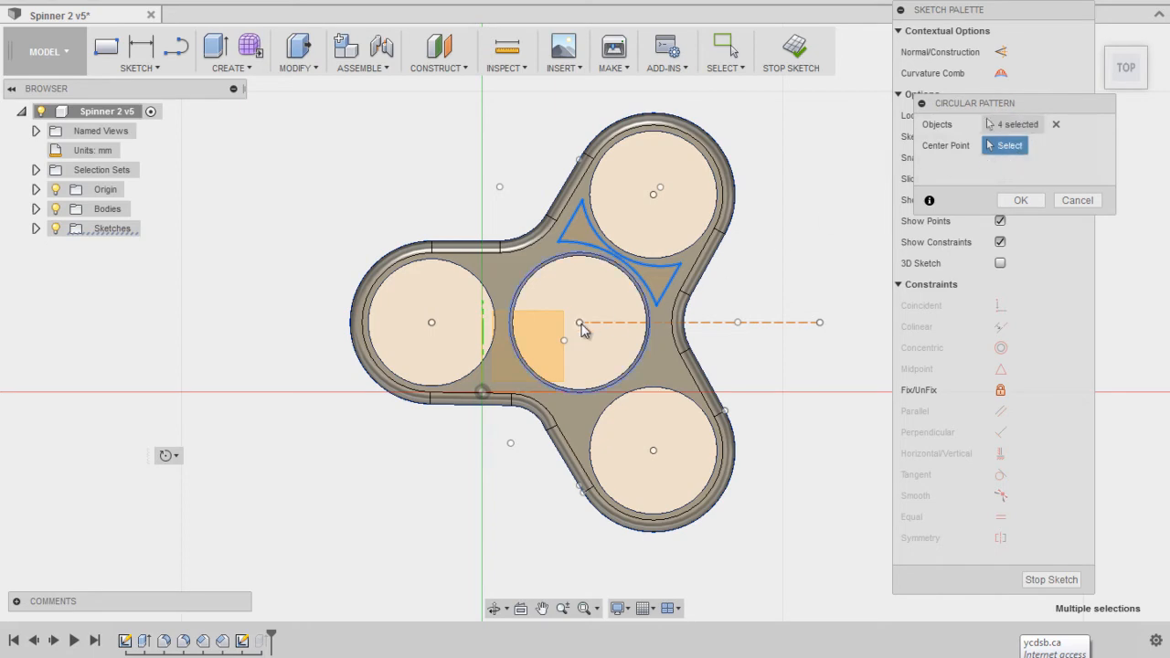
left_click(498, 322)
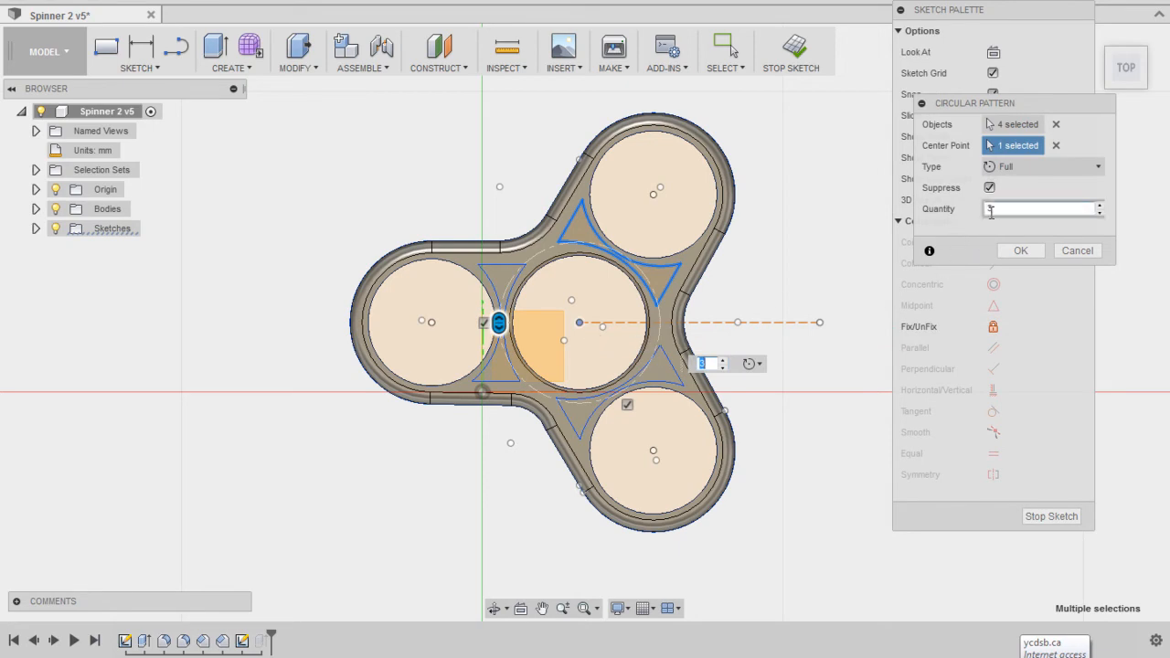
type("3")
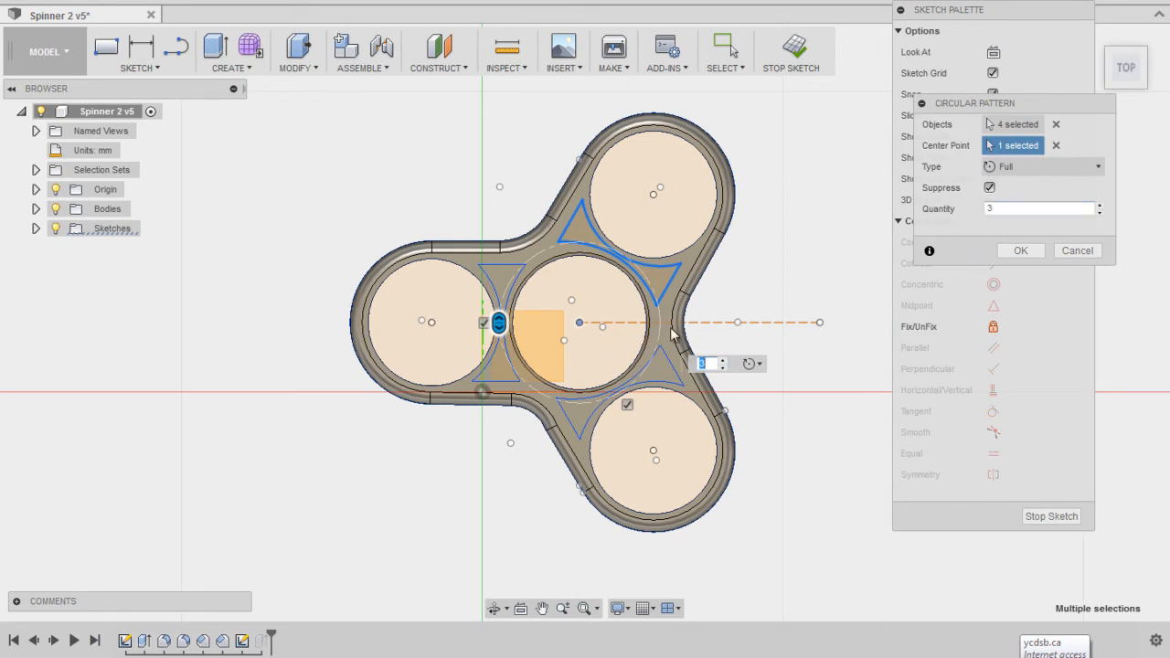
mouse_move(594, 306)
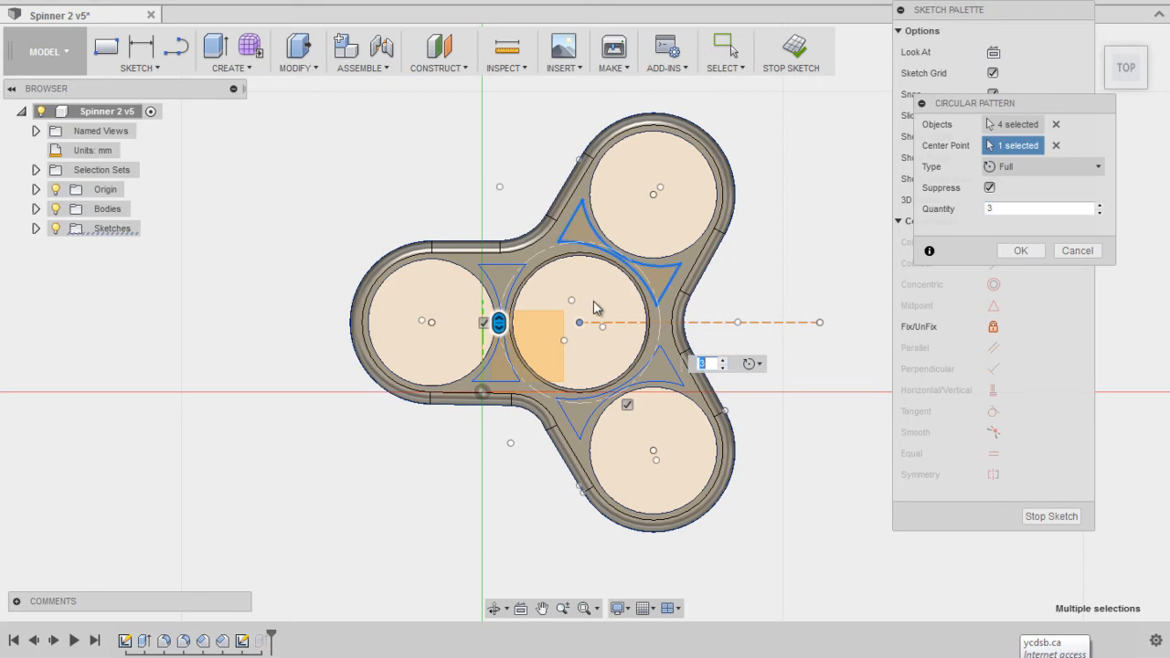
mouse_move(535, 233)
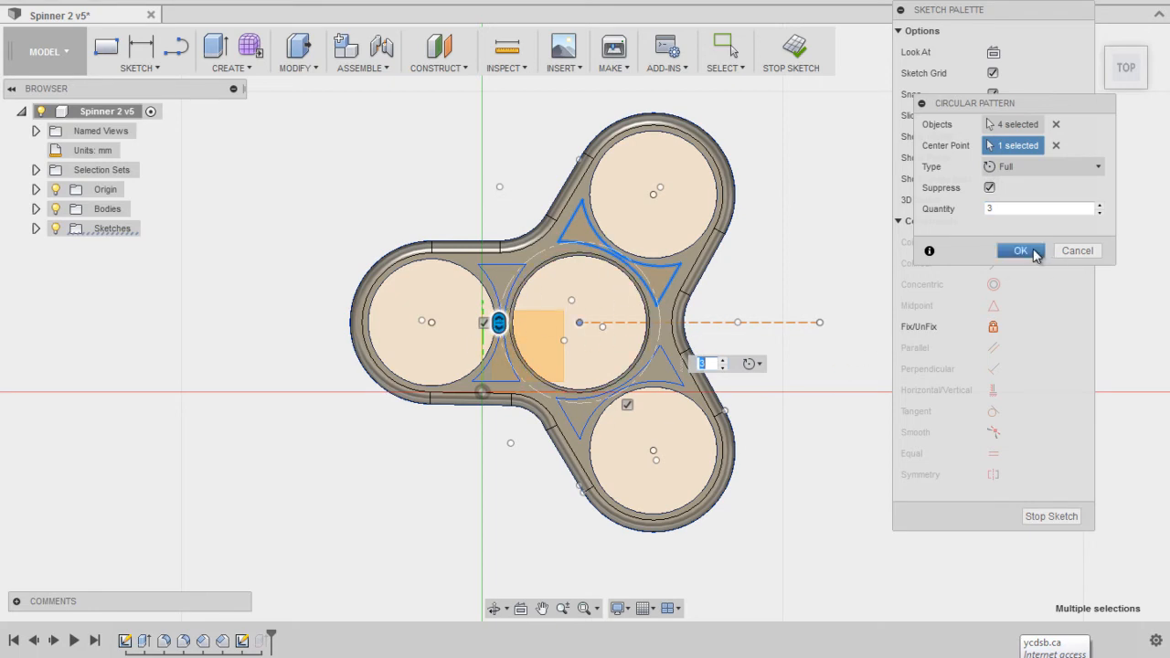
left_click(1020, 250)
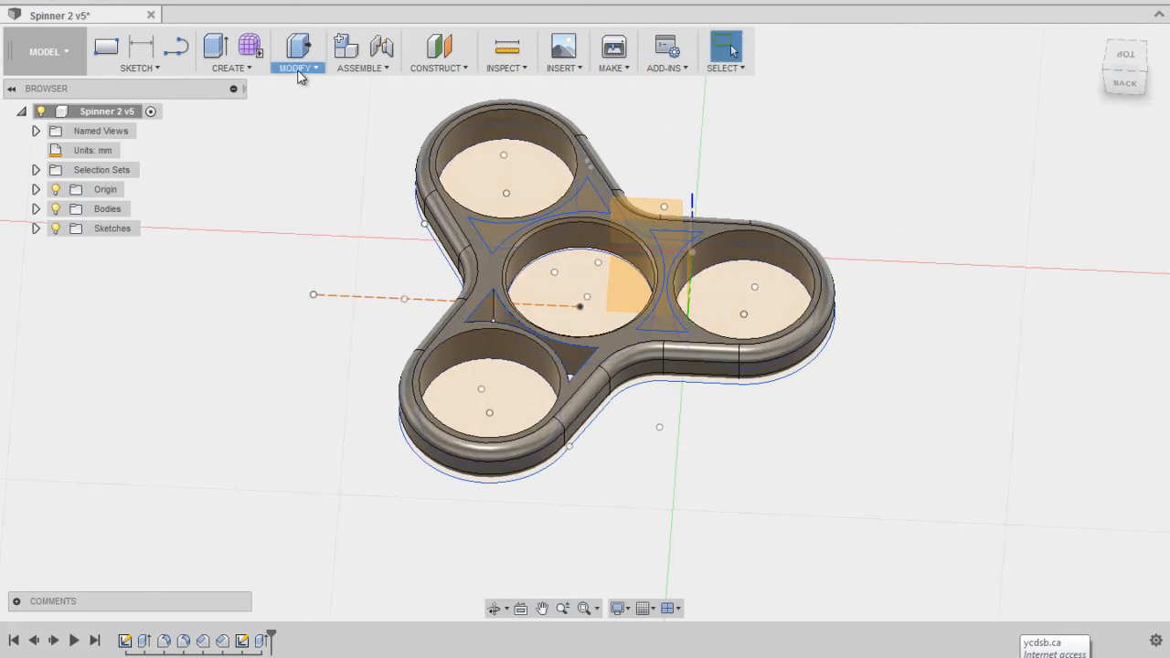
mouse_move(712, 180)
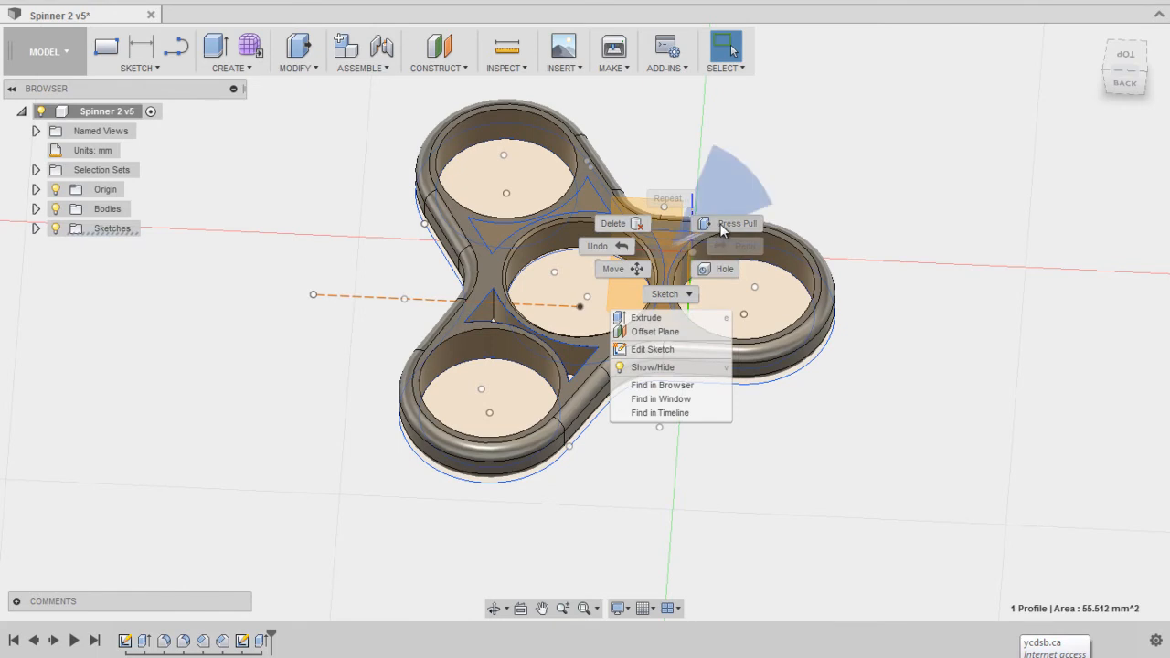
Step: Press Pull the pocket profiles as a Cut into the spinner body
left_click(646, 317)
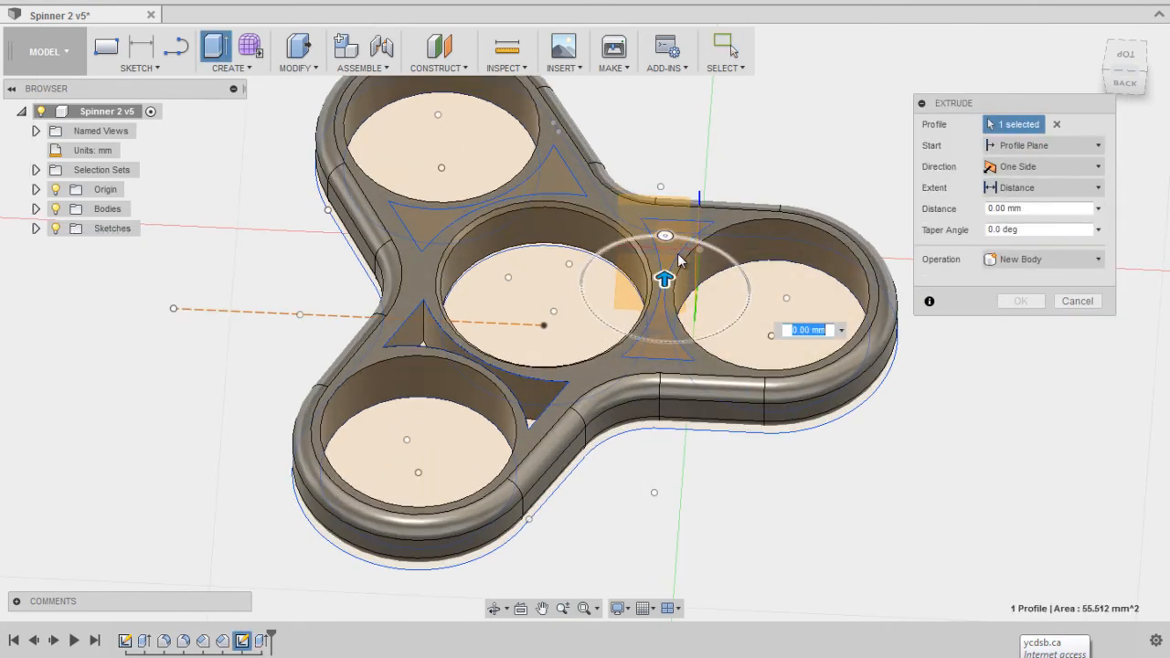
mouse_move(1024, 242)
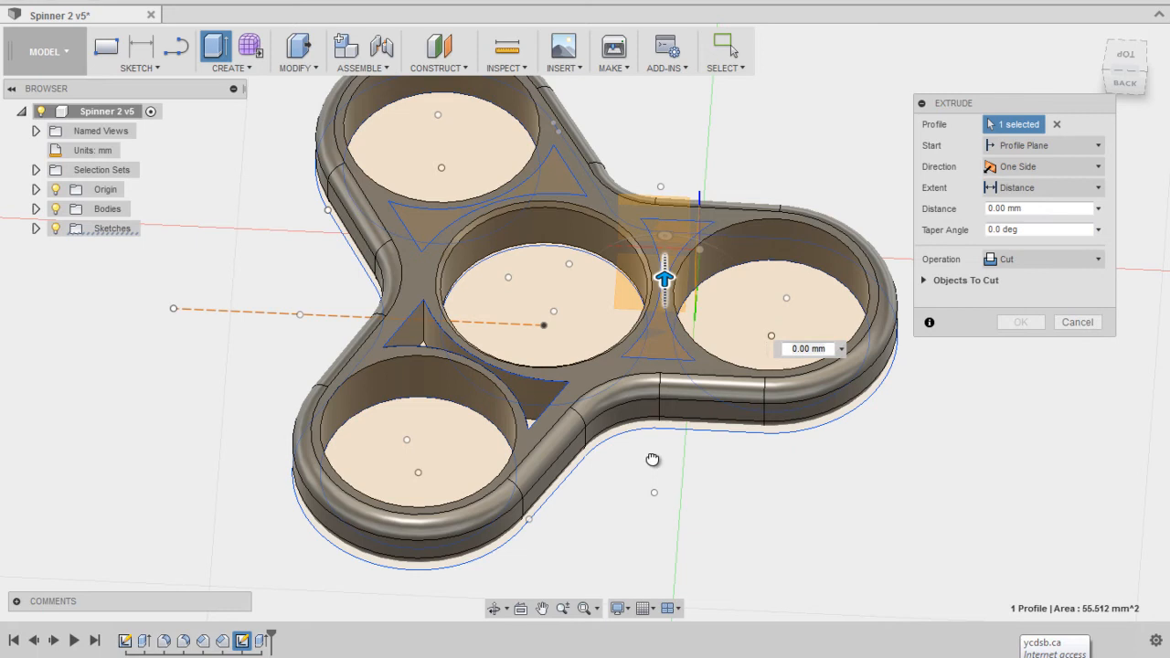
left_click(1076, 322)
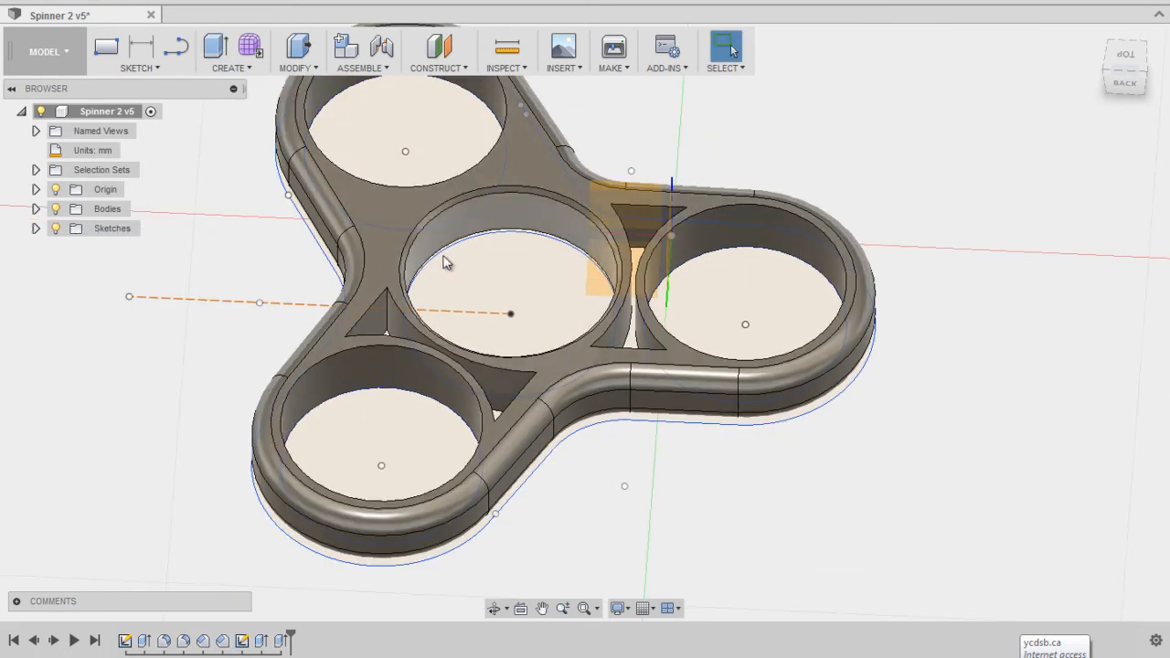
Step: Reveal Sketch2 in the Browser so the remaining triangle profile is visible
left_click_drag(448, 263, 398, 375)
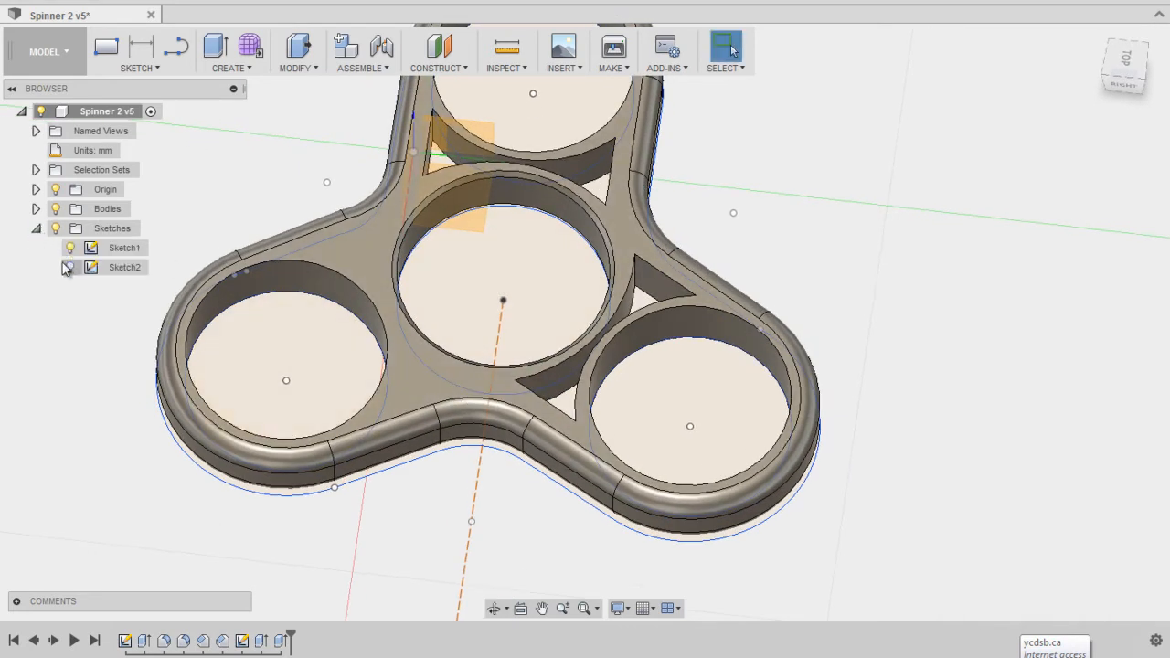
left_click(71, 267)
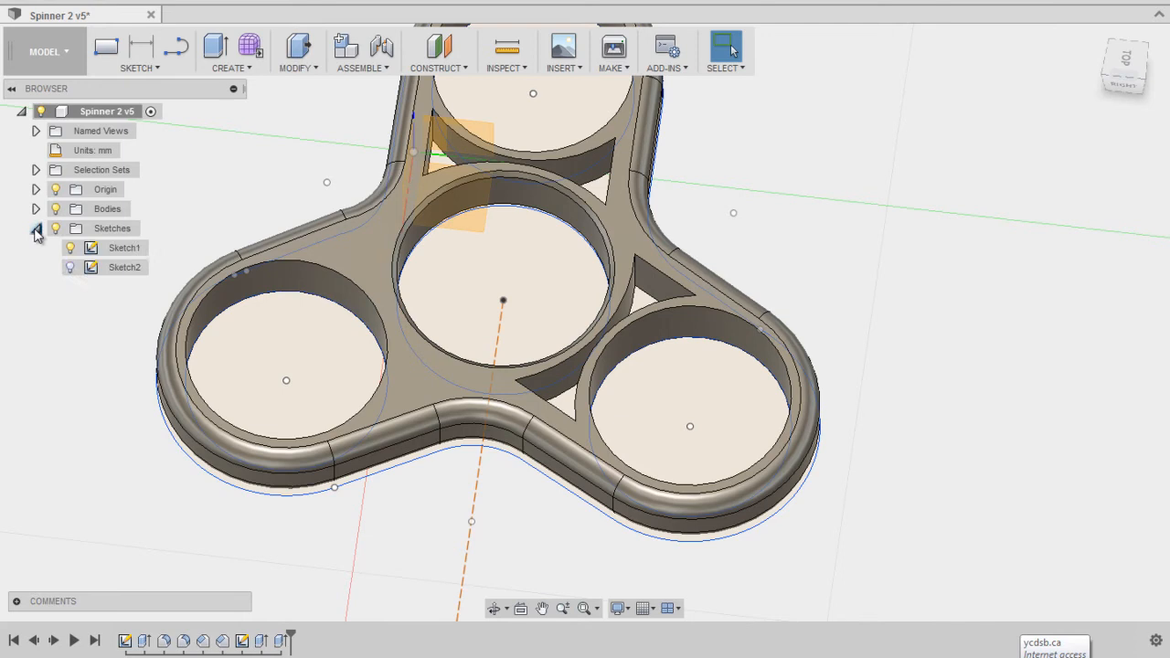
left_click(36, 229)
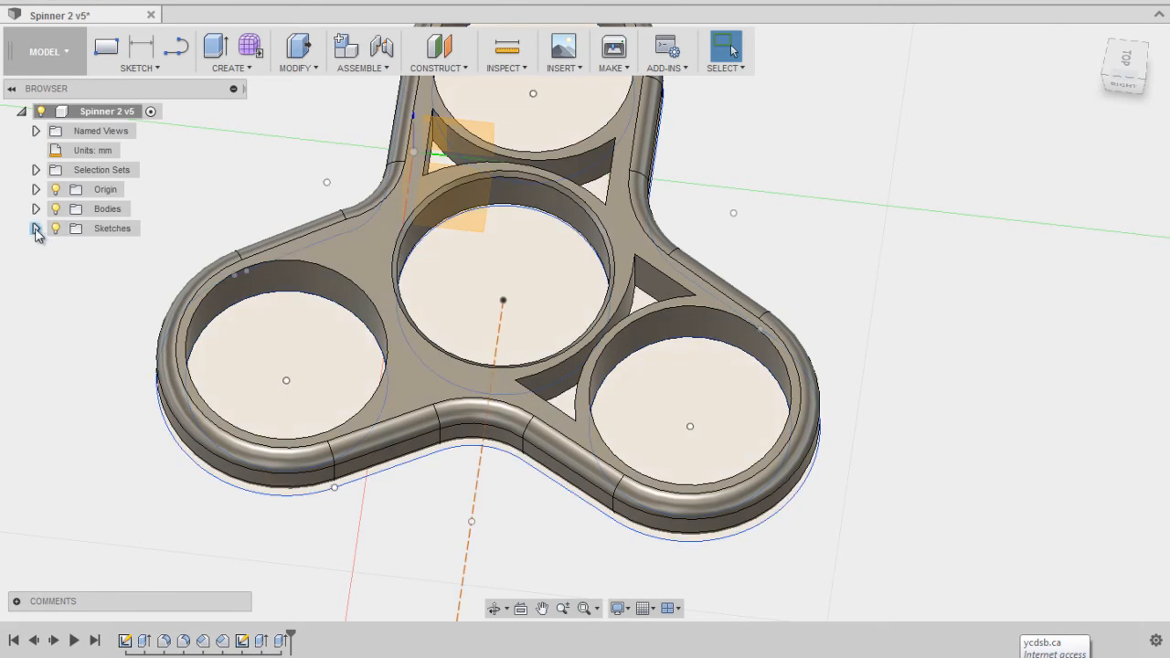
left_click(36, 229)
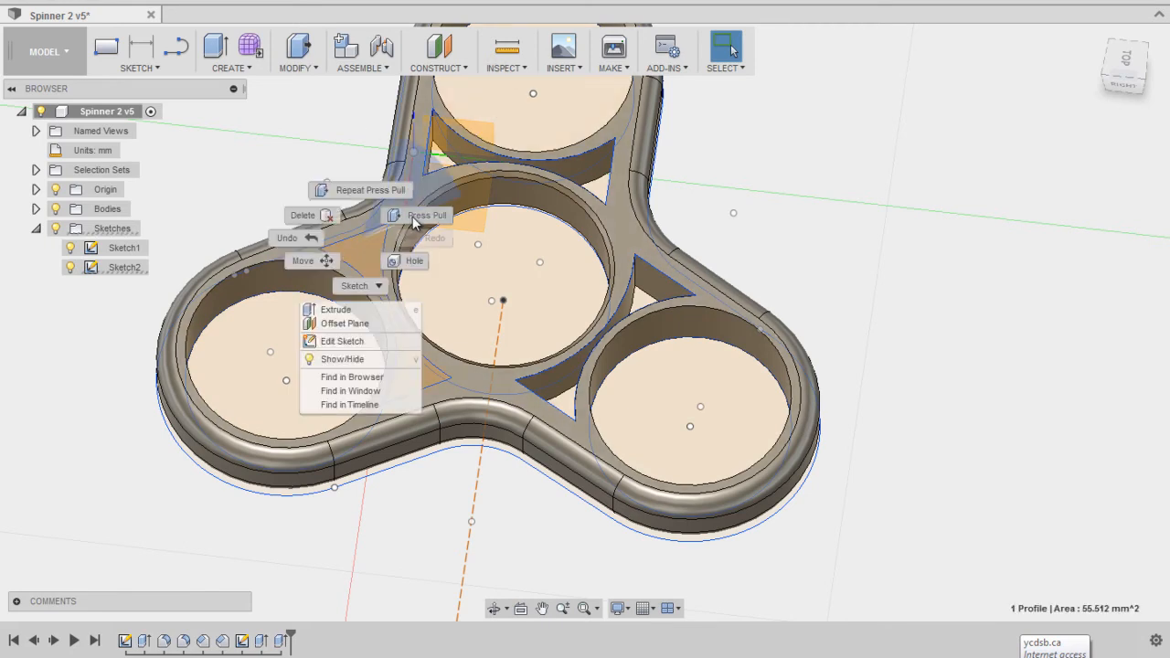
Step: Press Pull the last triangle profile as a Cut through the spinner
left_click(336, 309)
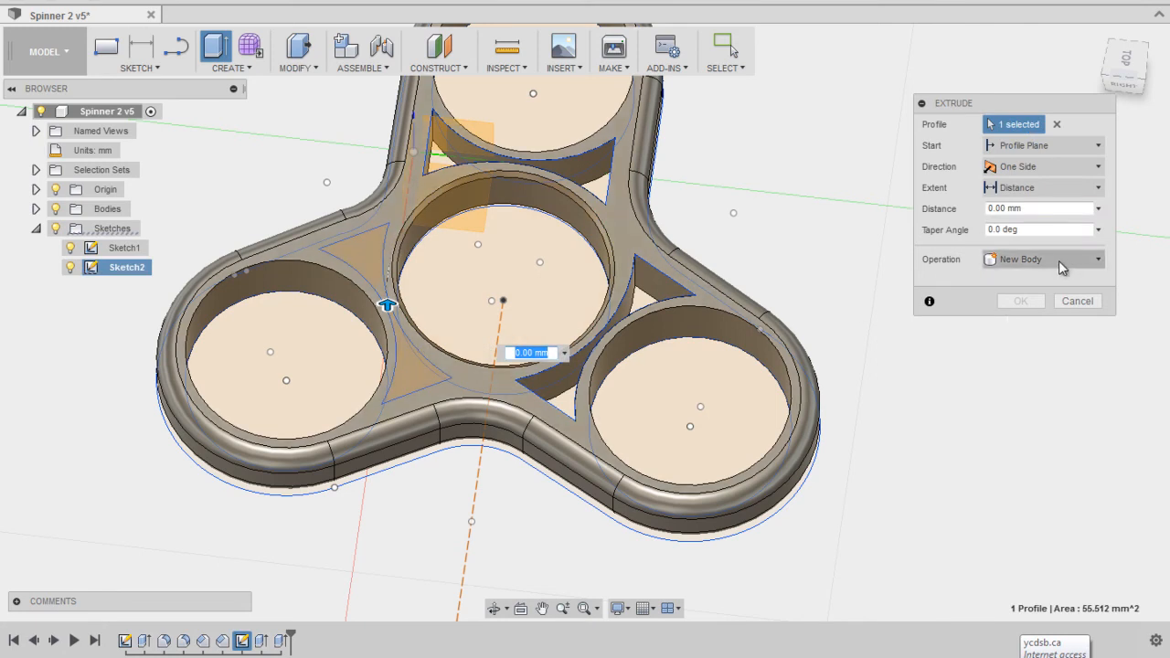
left_click(1041, 259)
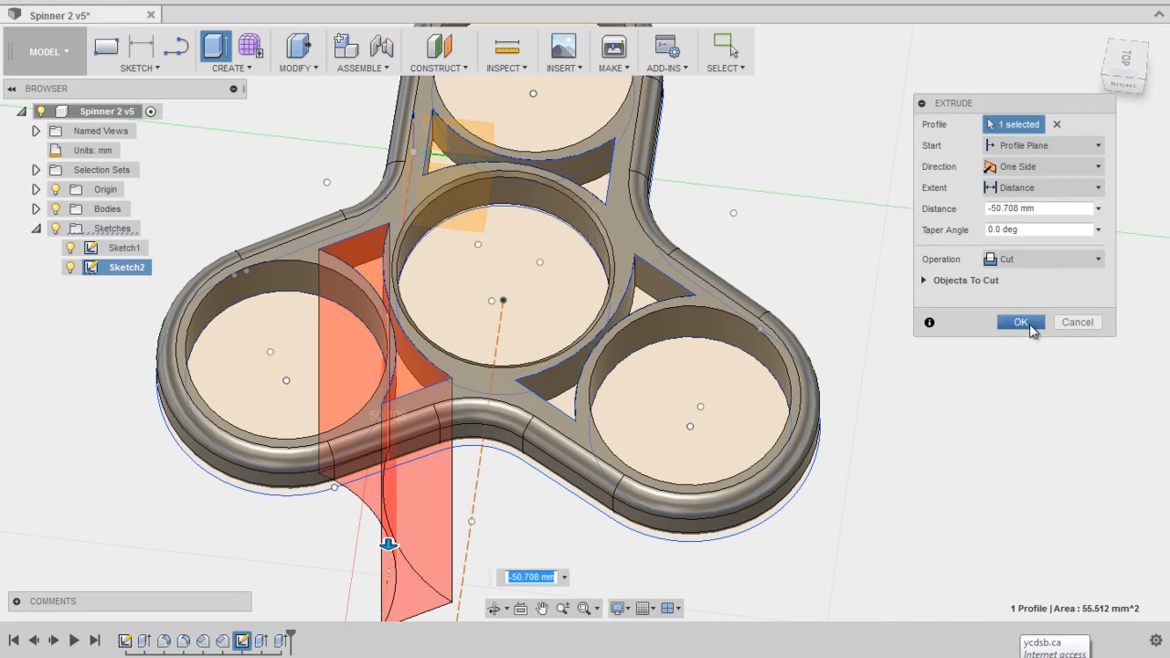
left_click(1020, 321)
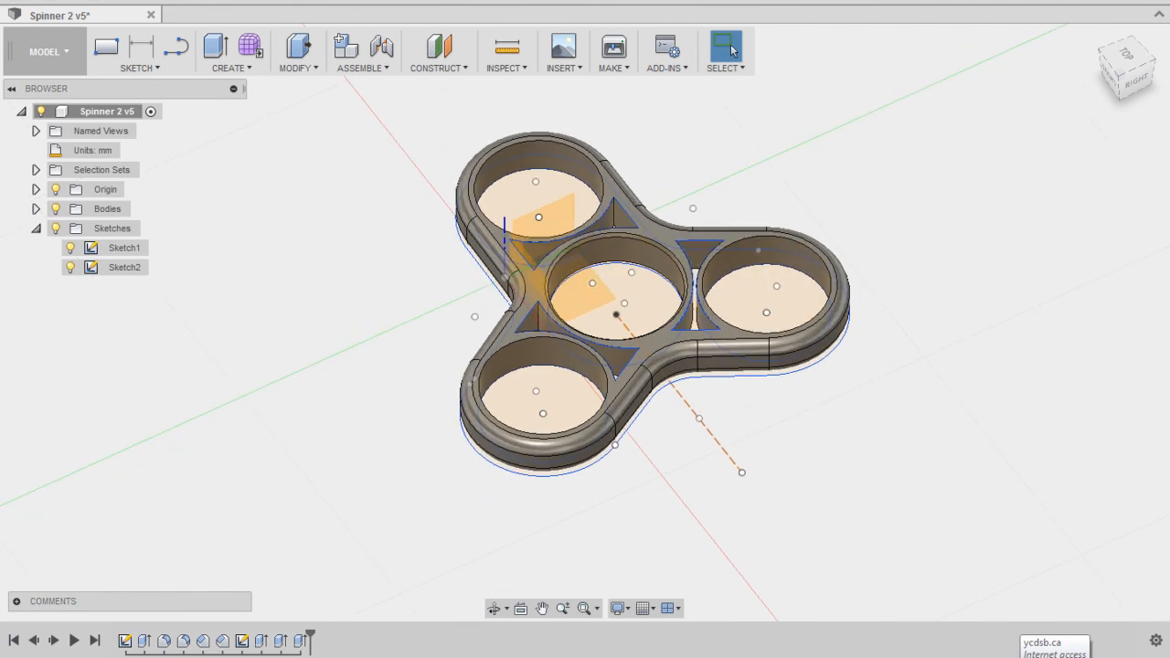
Step: Start saving the design as a new version with Ctrl+S
left_click(1126, 68)
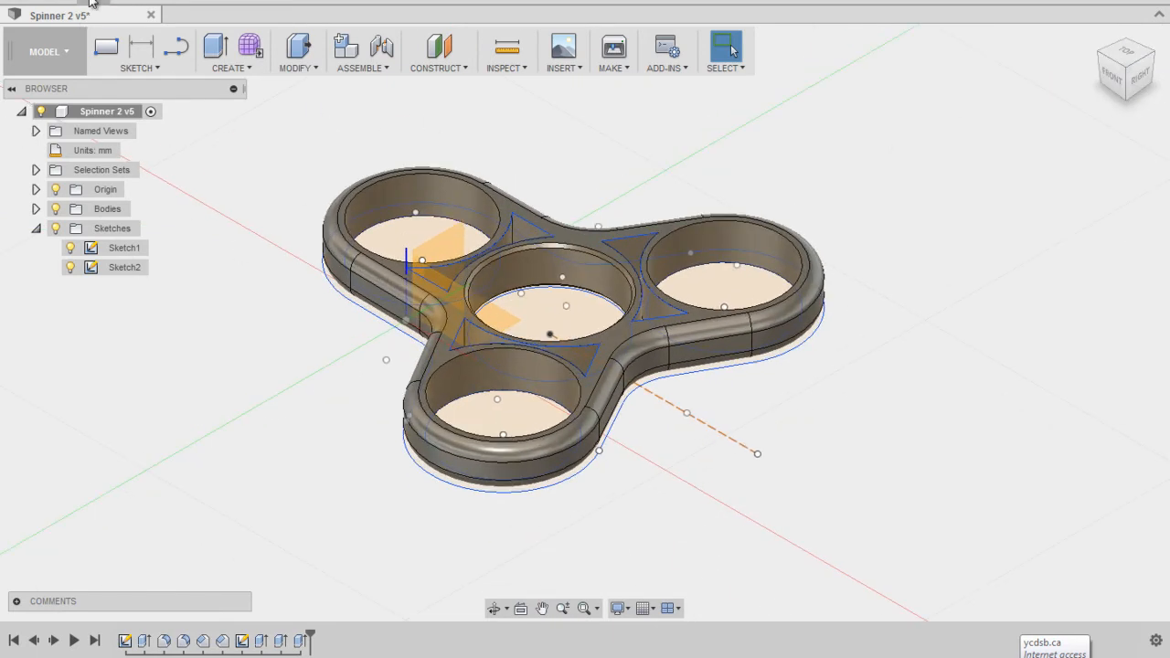
key("ctrl+s")
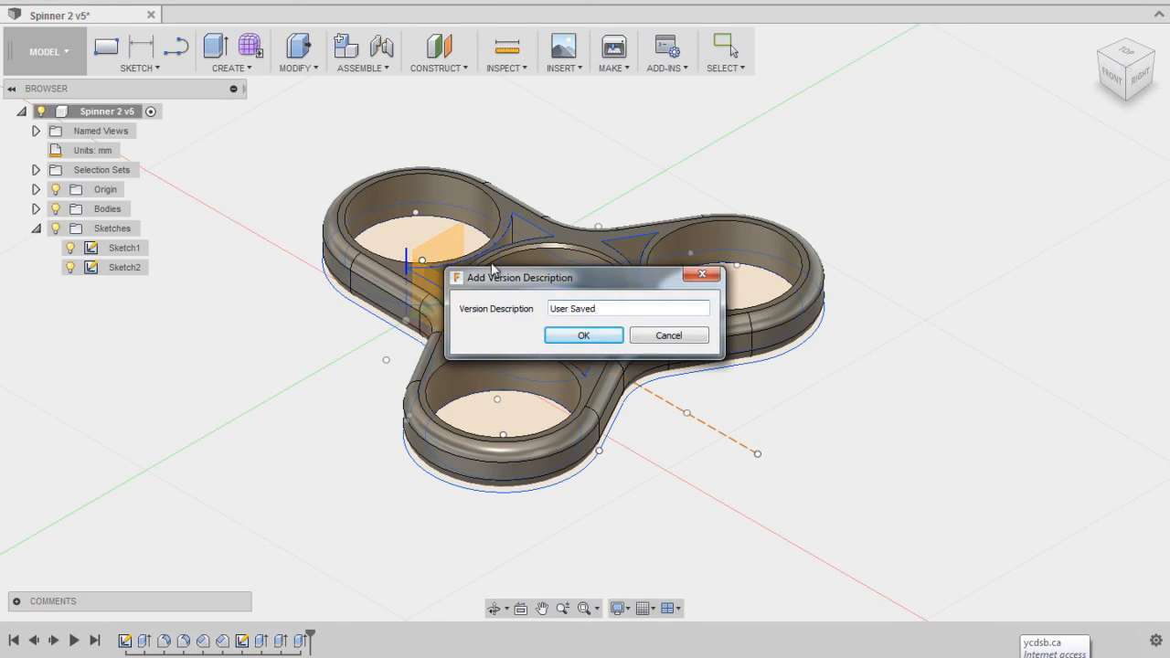
Step: Confirm the version description, saving the spinner as version 6, and review the MAKE options
left_click(583, 335)
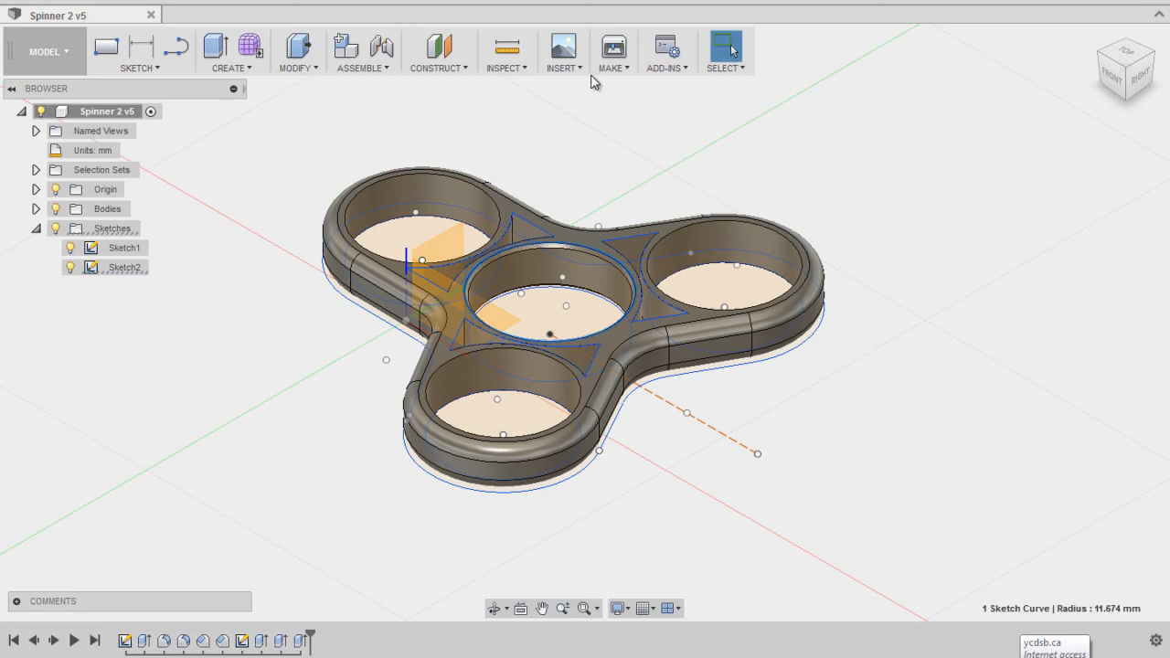
mouse_move(613, 50)
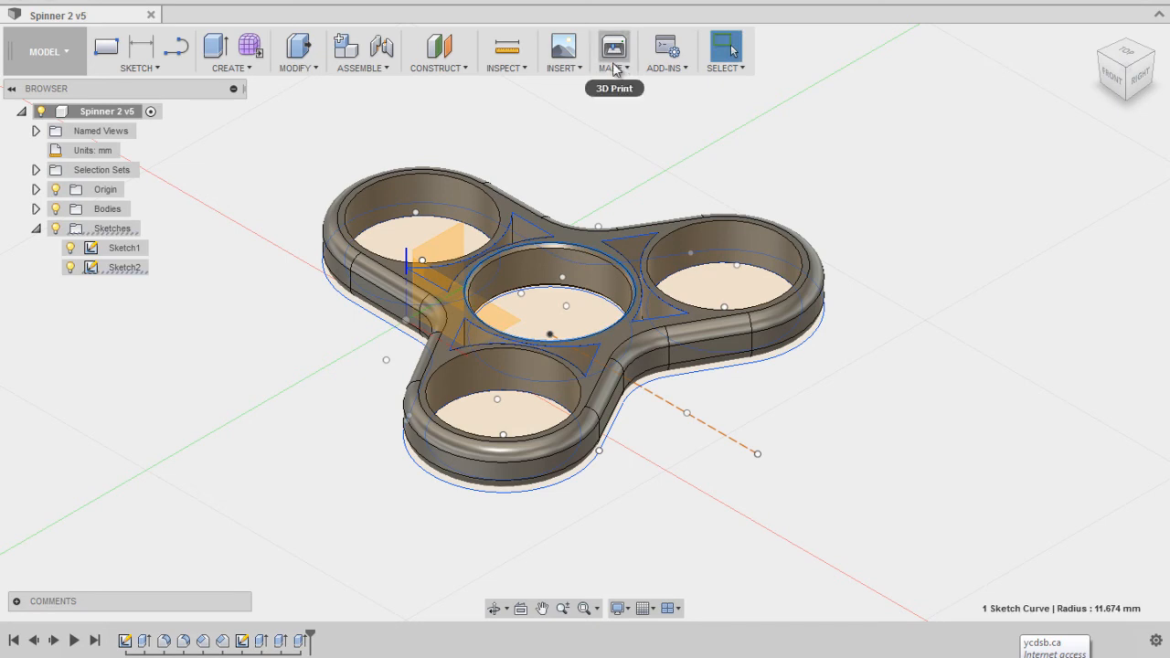
left_click(613, 51)
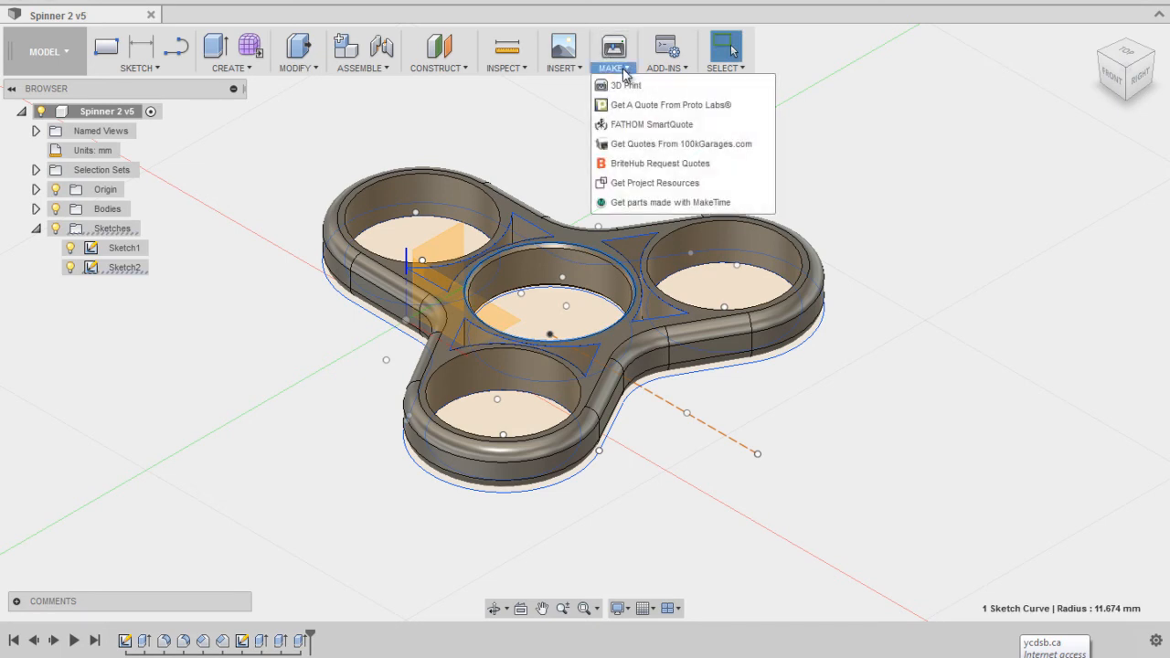
mouse_move(628, 124)
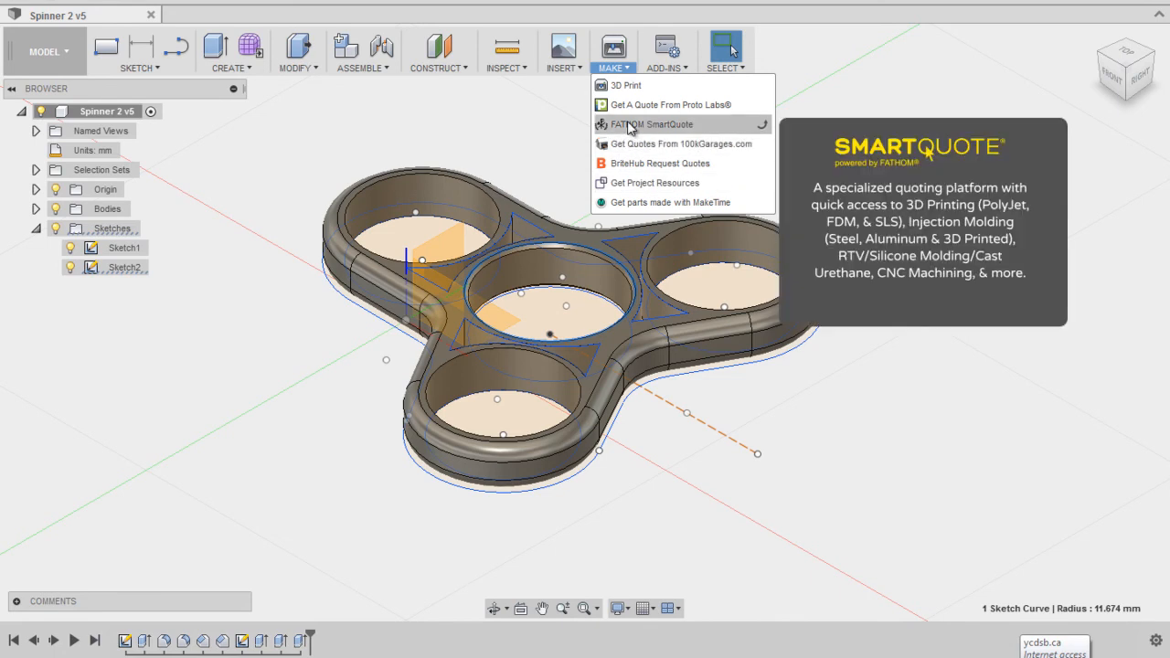
mouse_move(626, 126)
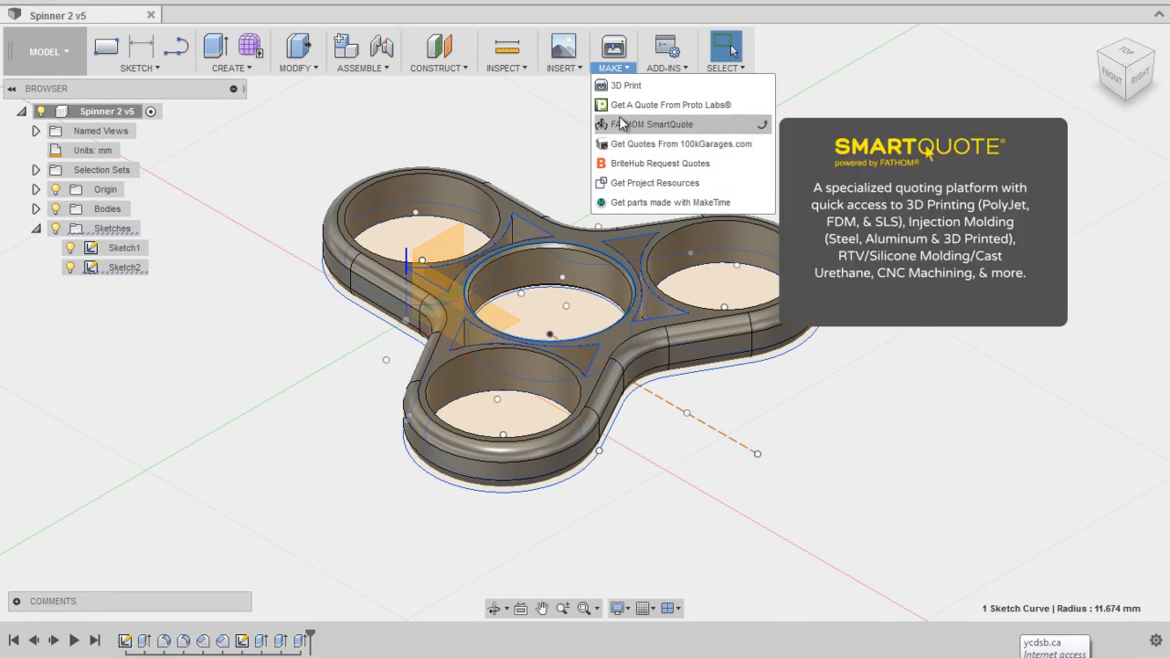
mouse_move(667, 104)
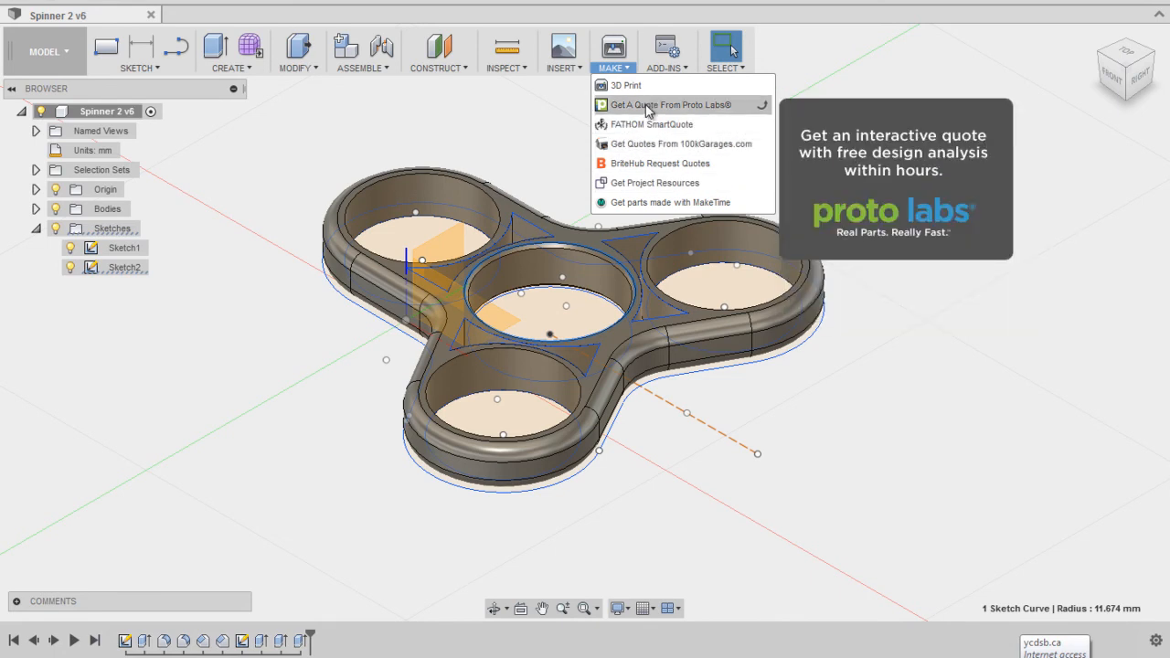
mouse_move(624, 85)
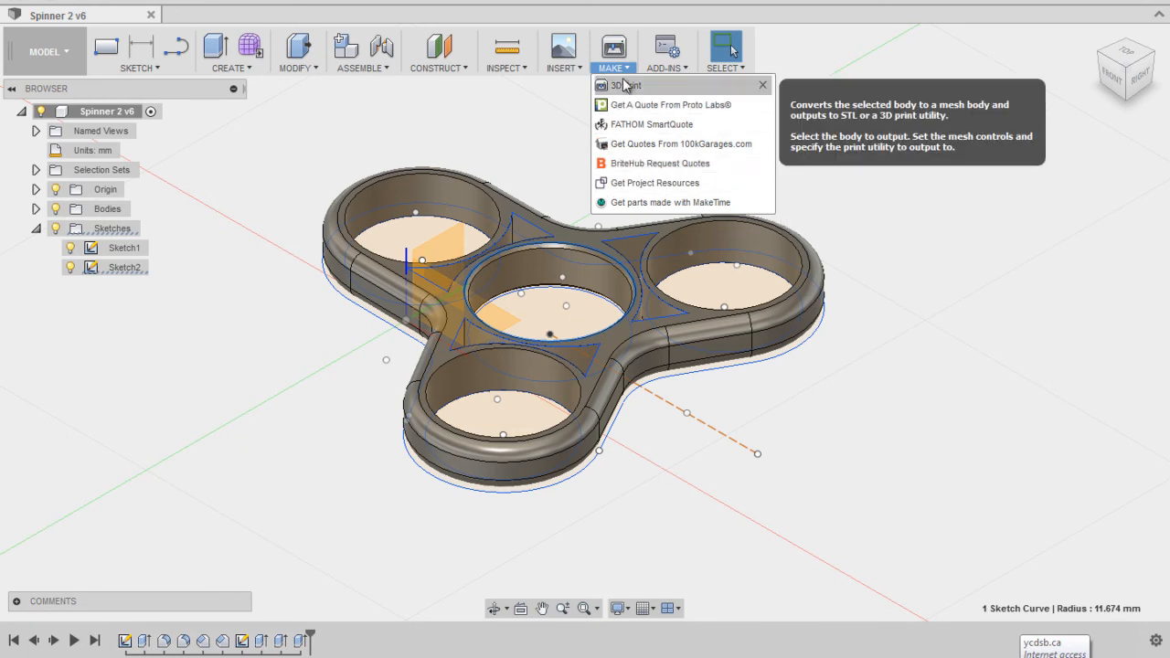
mouse_move(655, 98)
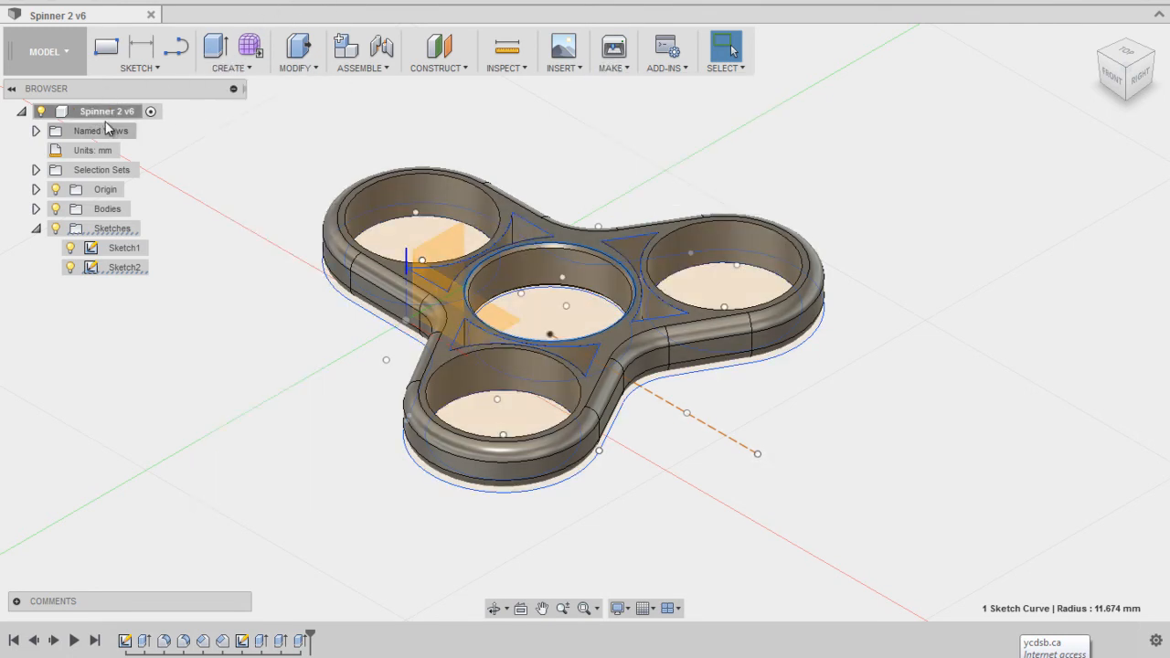
Step: Choose Save As STL for the root component Spinner 2 v6
left_click(106, 111)
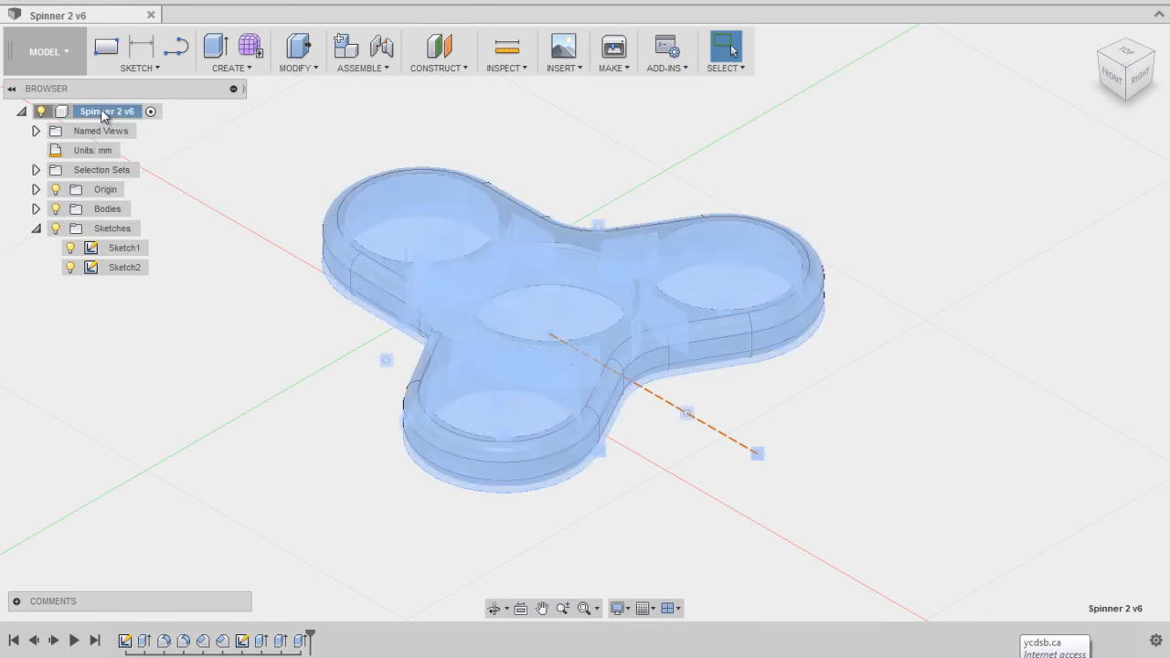
right_click(105, 110)
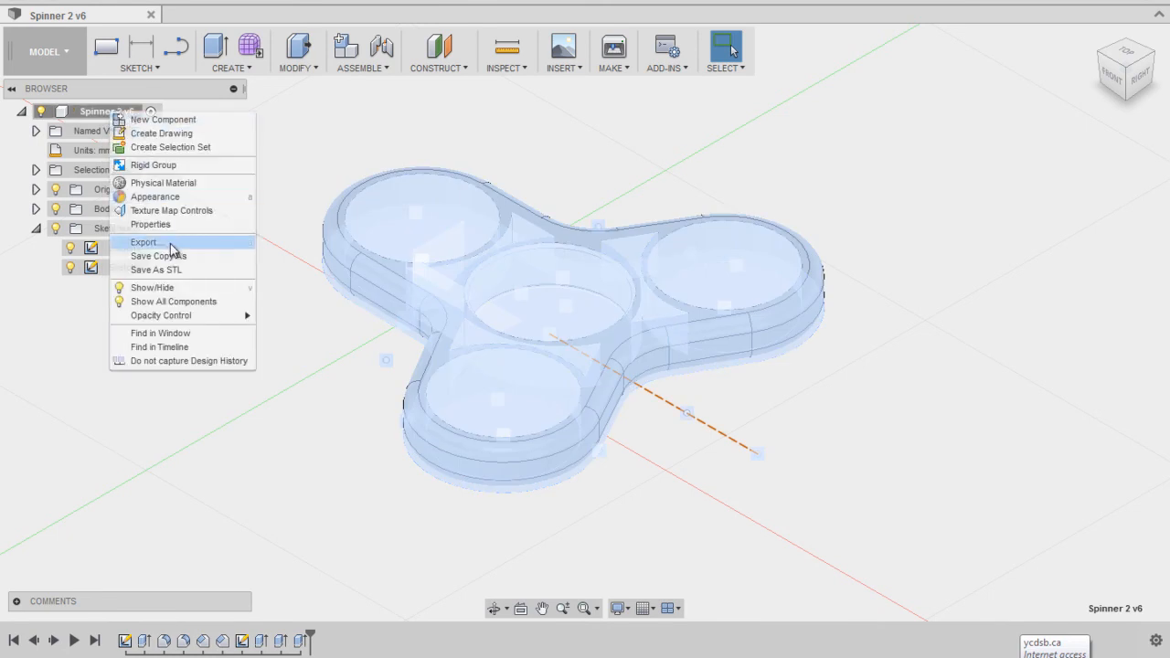
mouse_move(160, 270)
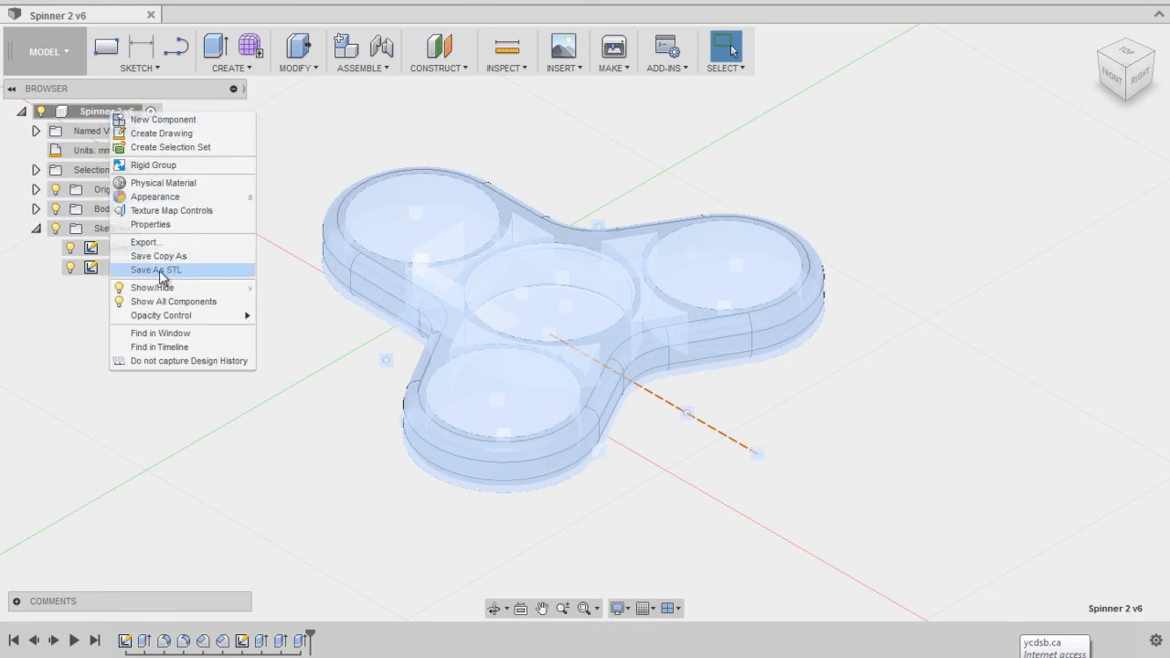
left_click(156, 269)
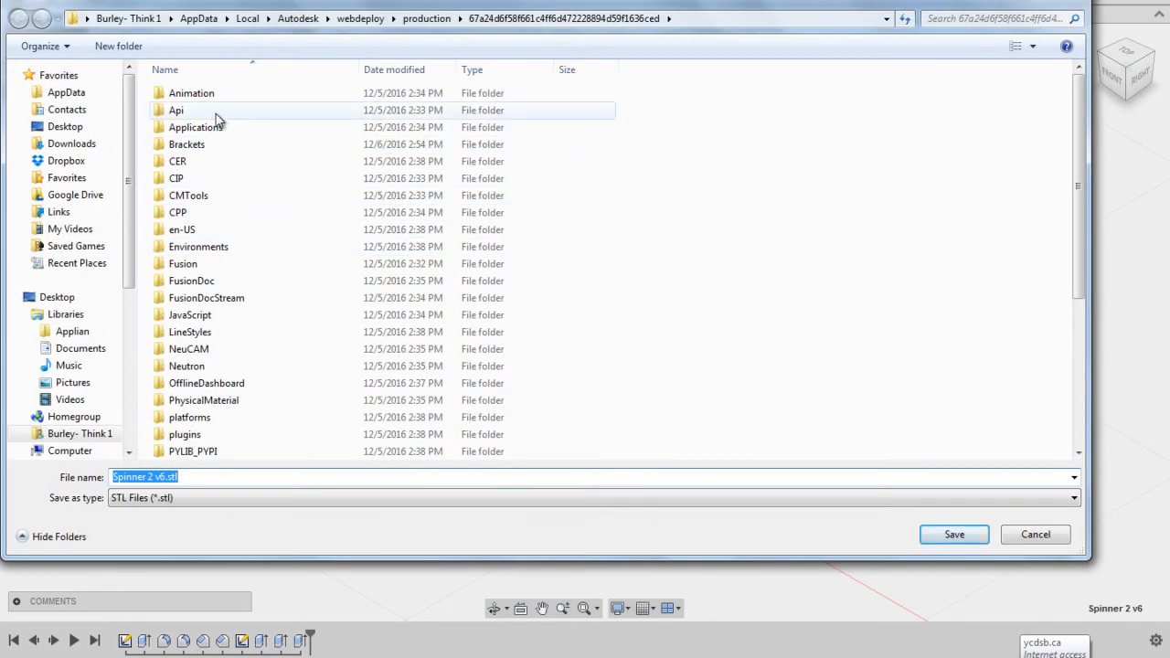
Step: Save Spinner 2 v6.stl to the Desktop, declining the backup prompt
left_click(65, 126)
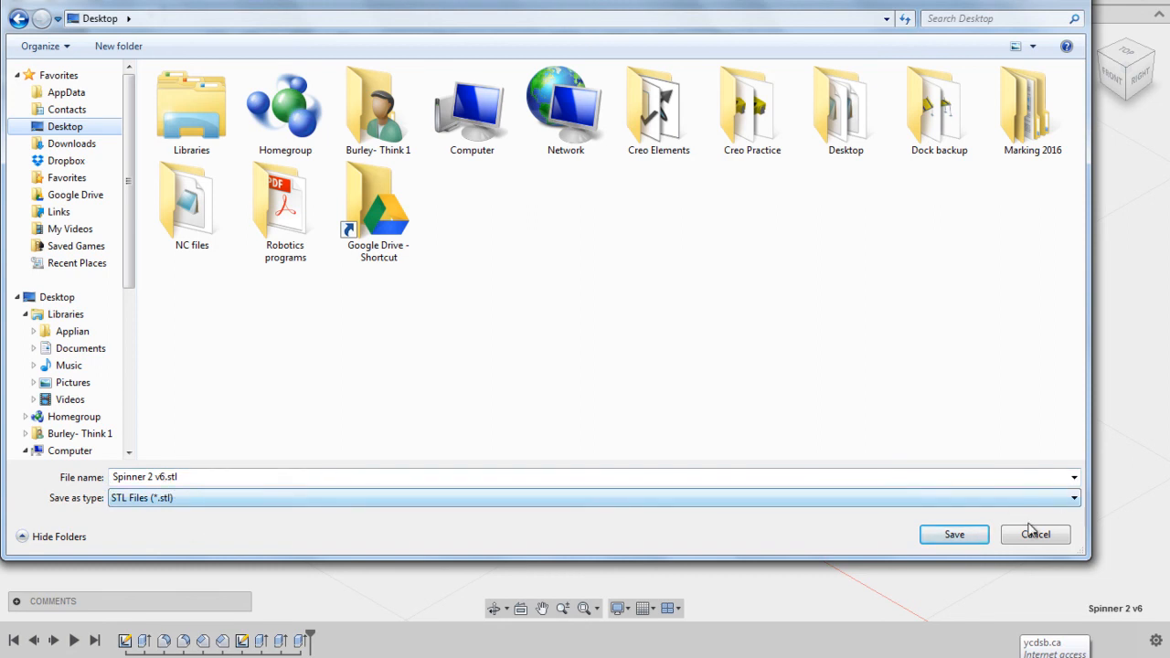
mouse_move(160, 510)
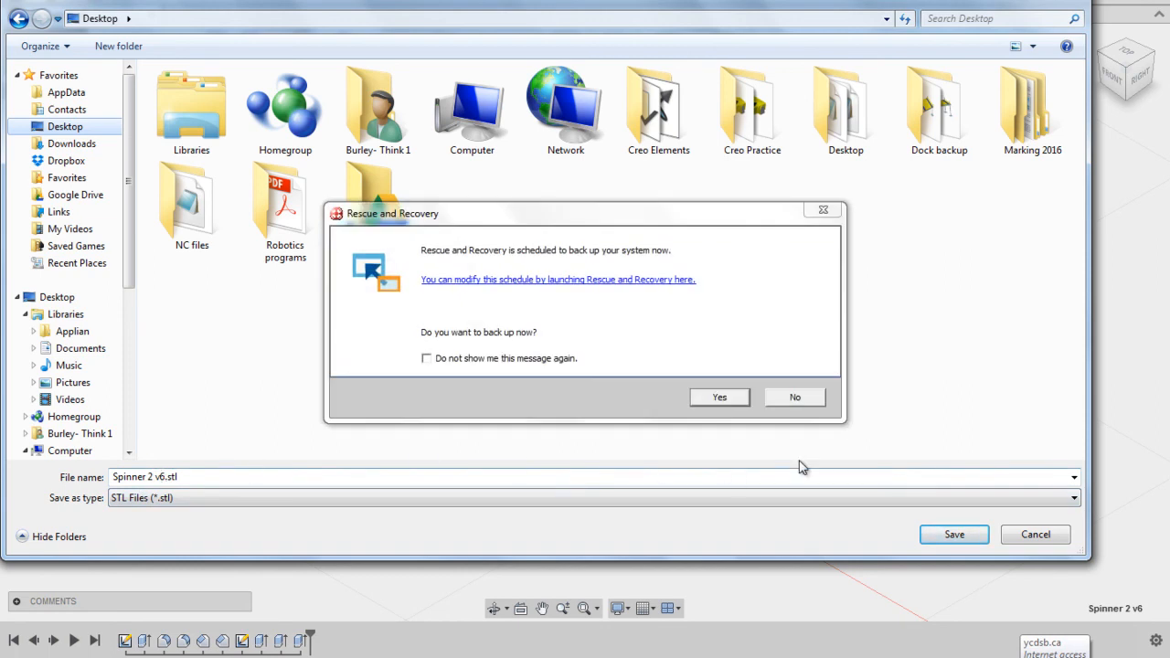
left_click(793, 396)
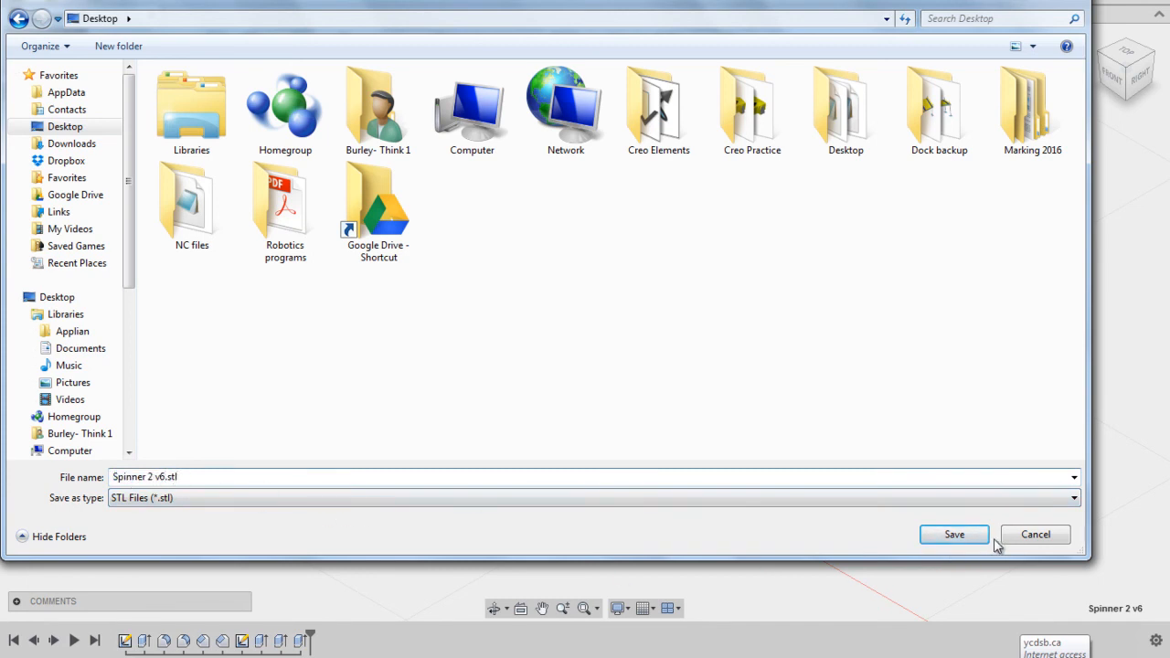
left_click(953, 534)
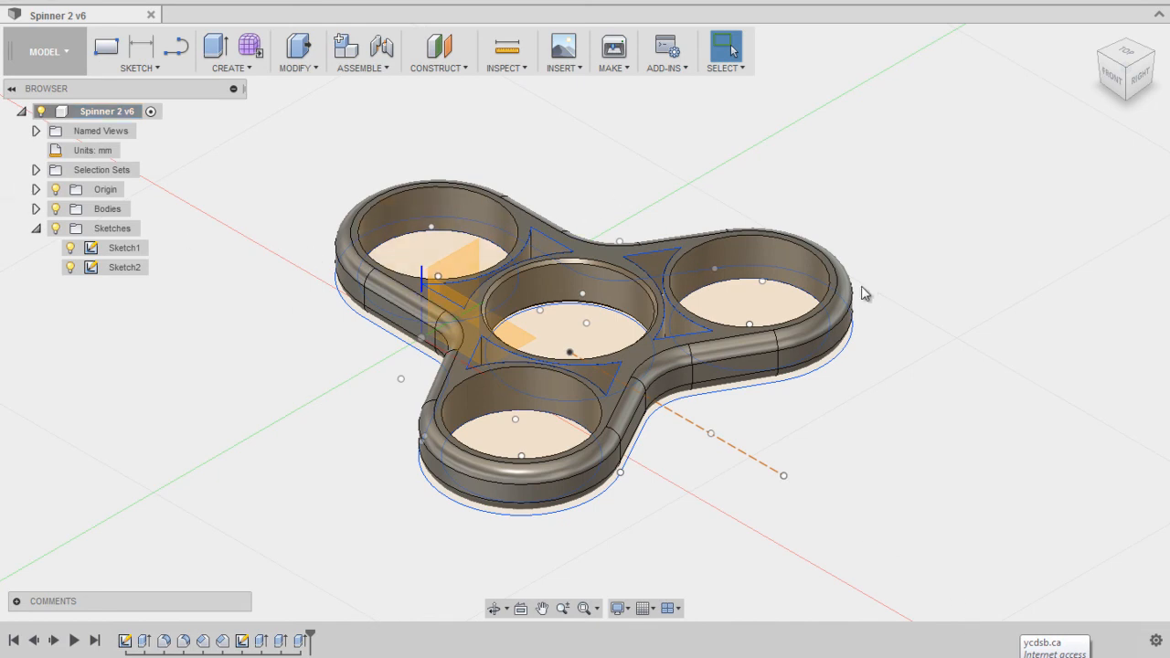
mouse_move(772, 399)
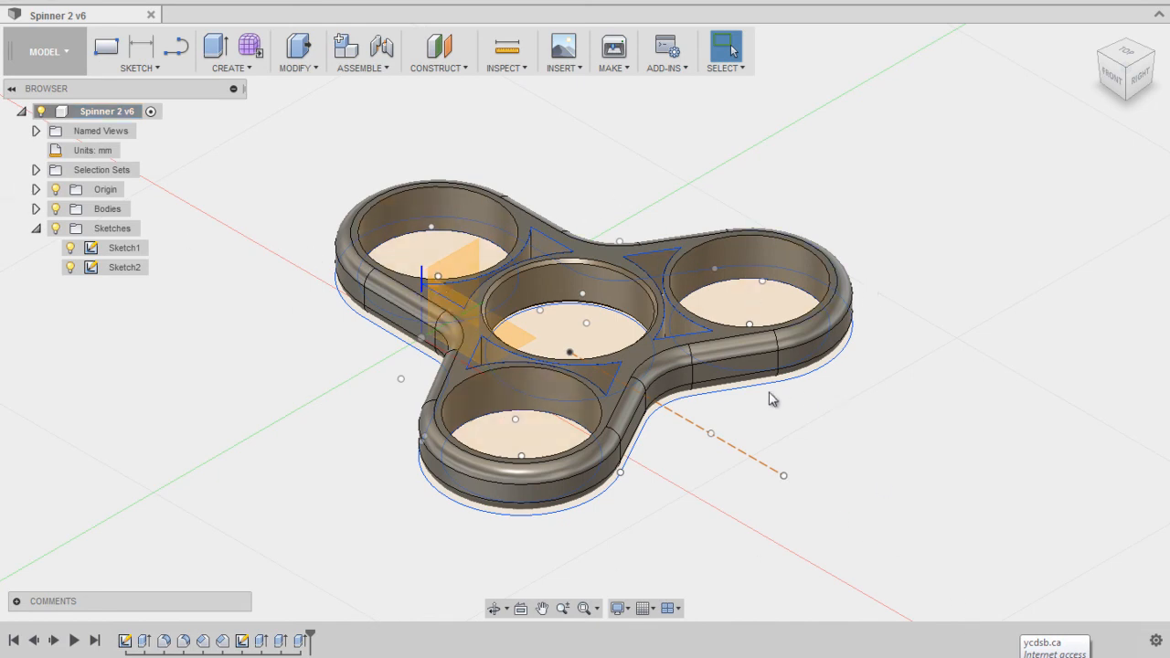
mouse_move(486, 308)
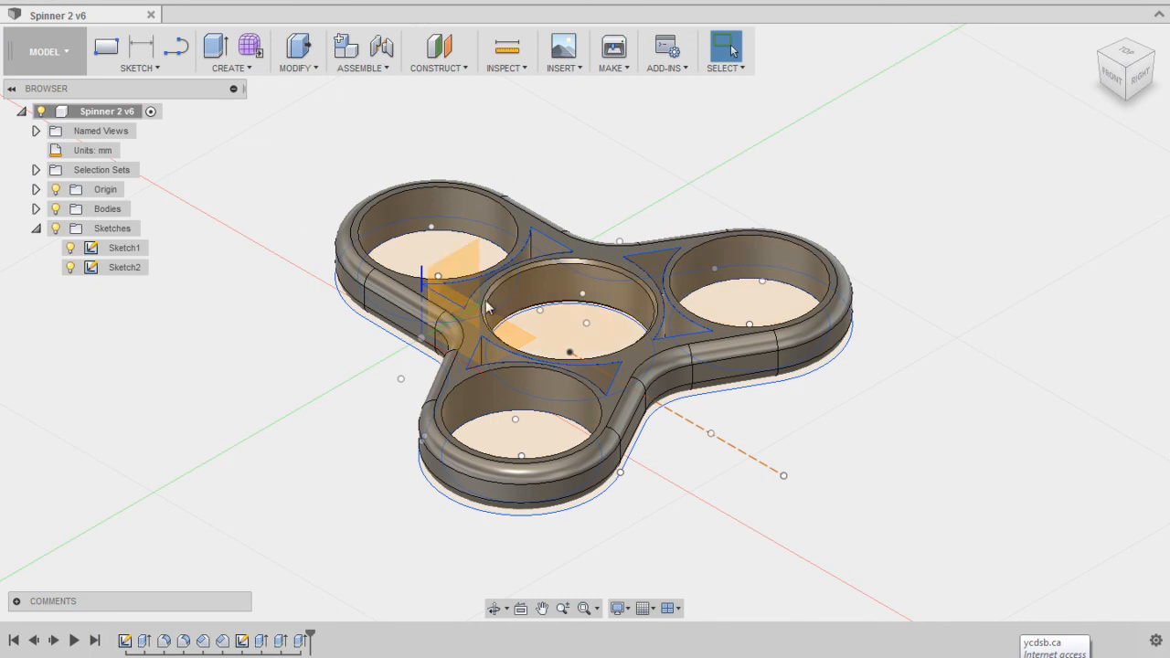
mouse_move(832, 373)
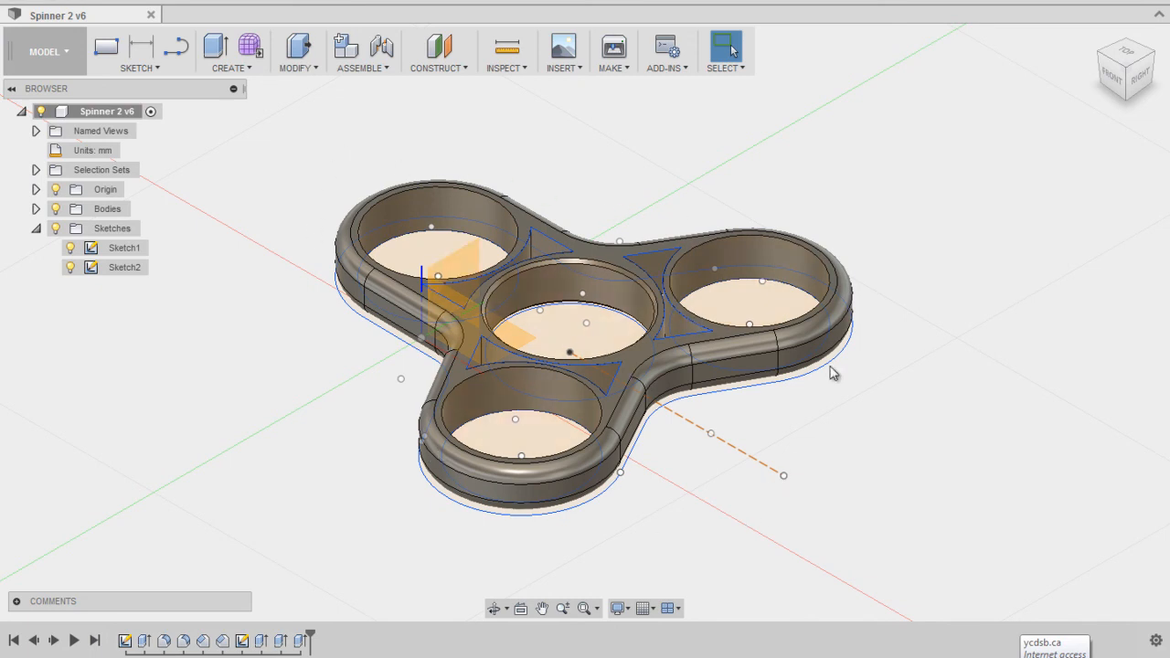